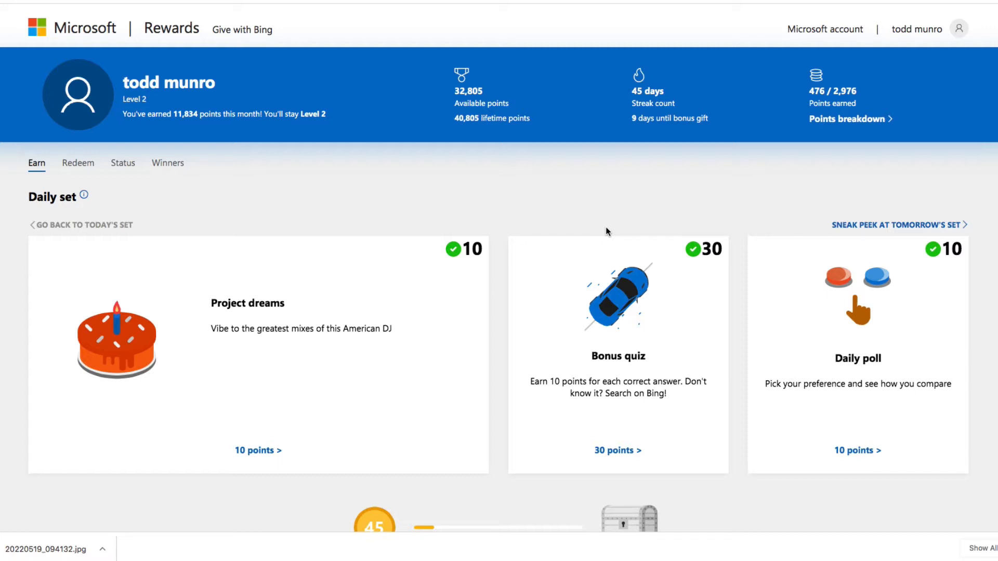
{"action": "mouse_move", "coordinate": [296, 239]}
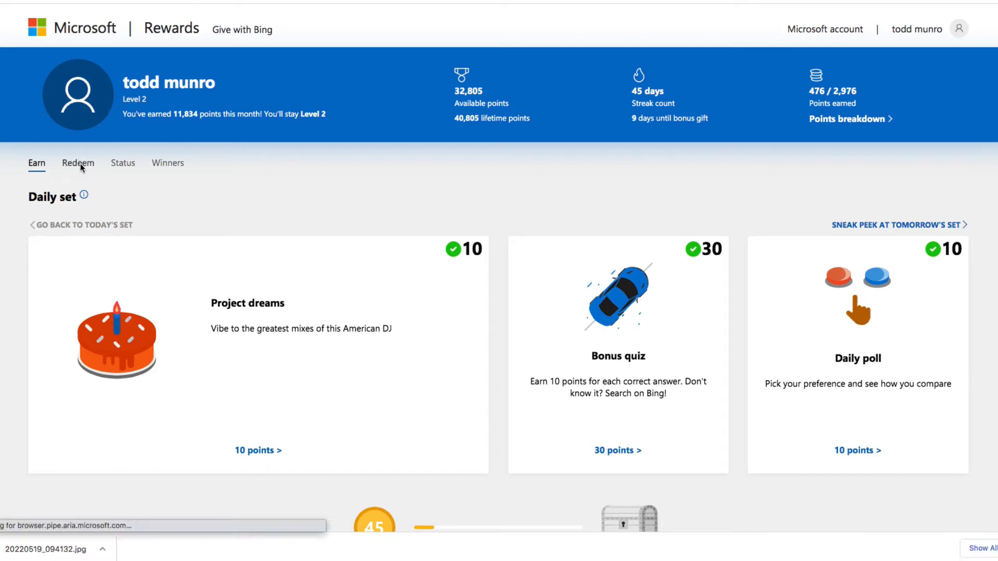
Browse the Redeem catalog's reward cards down to the Xbox Gift Card and back
{"action": "left_click", "coordinate": [77, 163]}
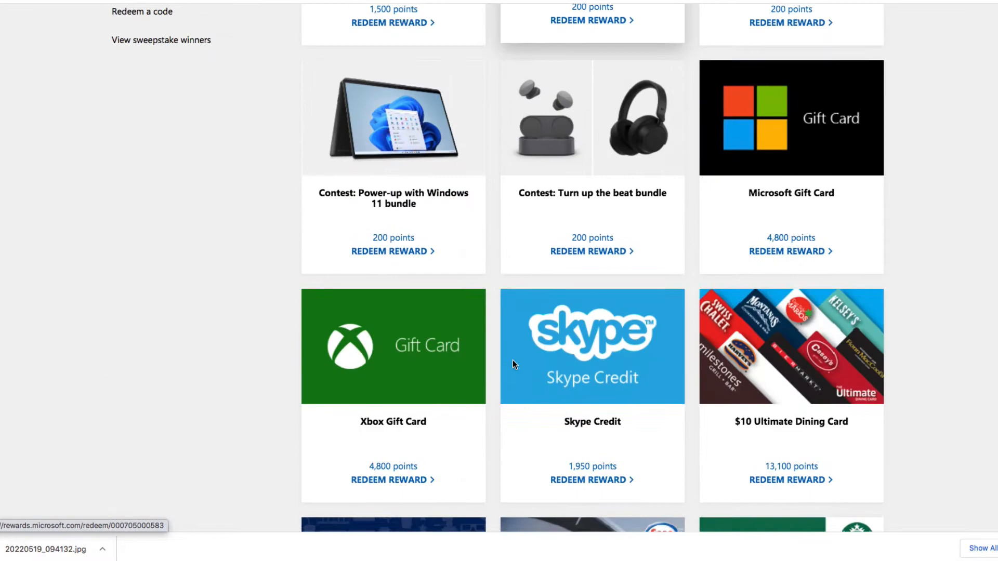
{"action": "scroll", "scroll_direction": "down", "scroll_amount": 3}
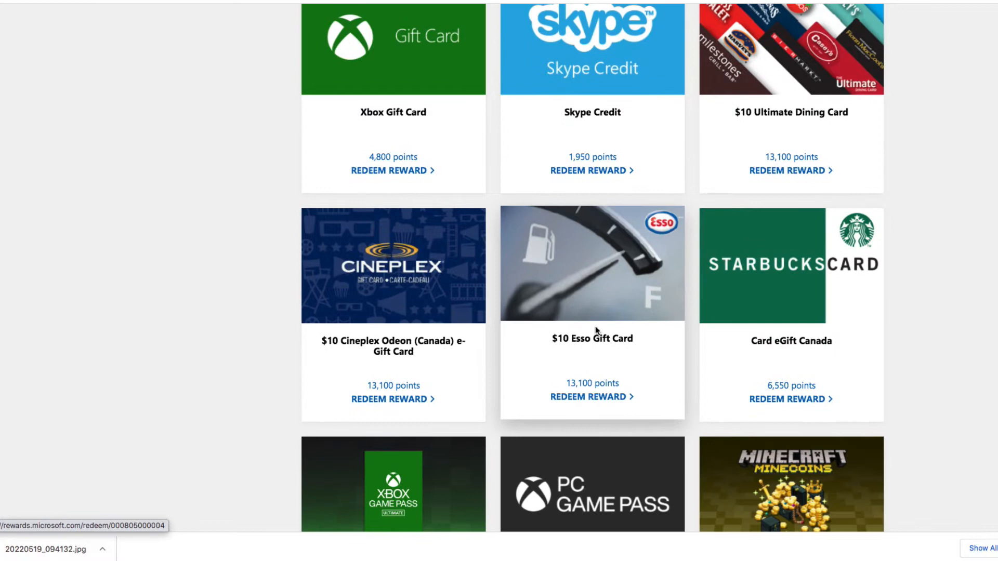
{"action": "mouse_move", "coordinate": [633, 322]}
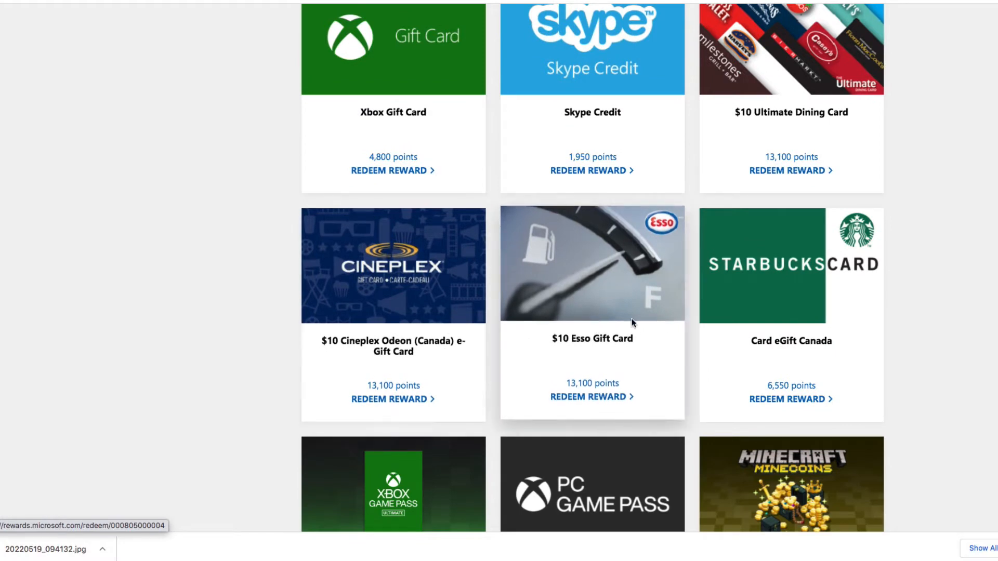
{"action": "scroll", "scroll_direction": "down", "scroll_amount": 3}
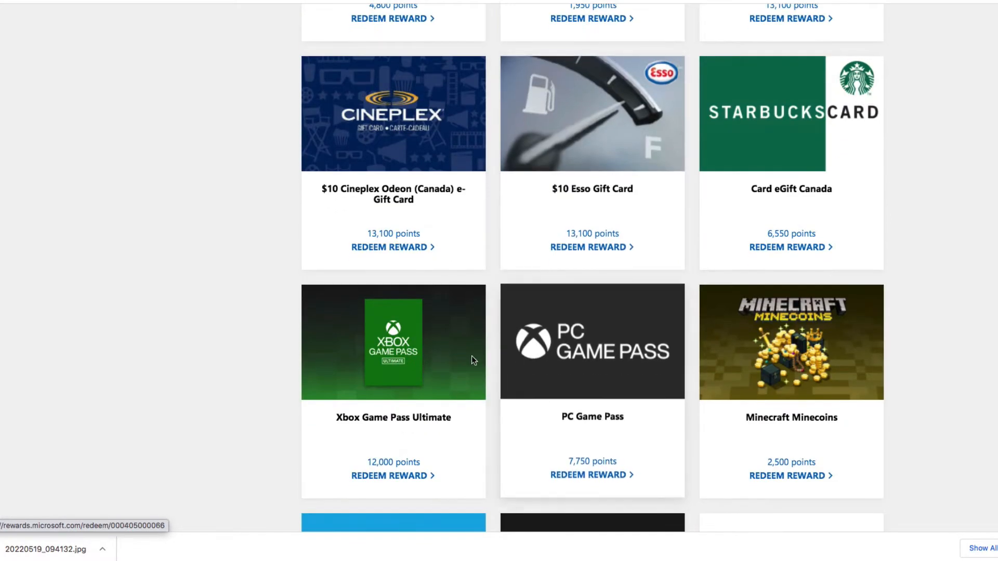
{"action": "mouse_move", "coordinate": [459, 363]}
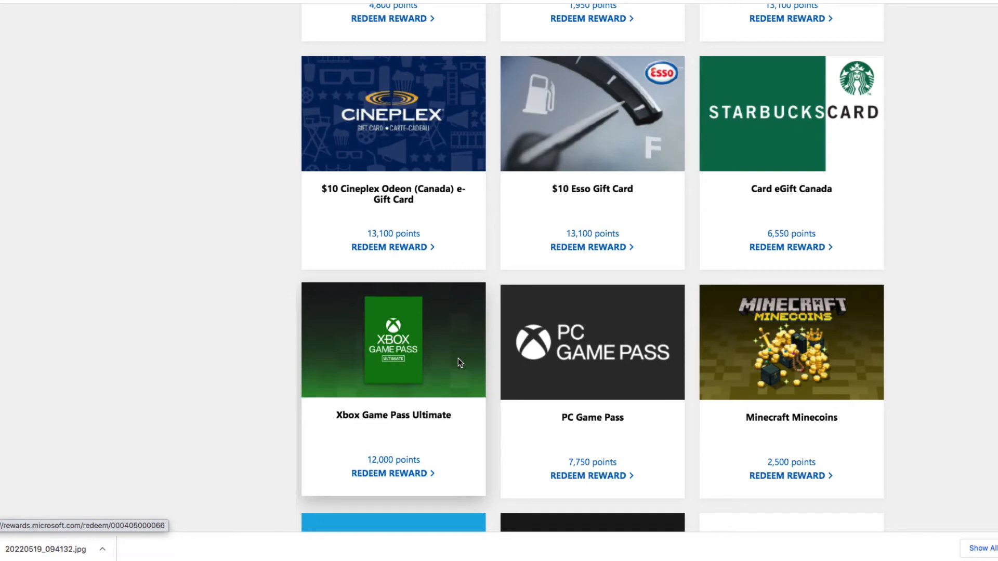
{"action": "mouse_move", "coordinate": [406, 466]}
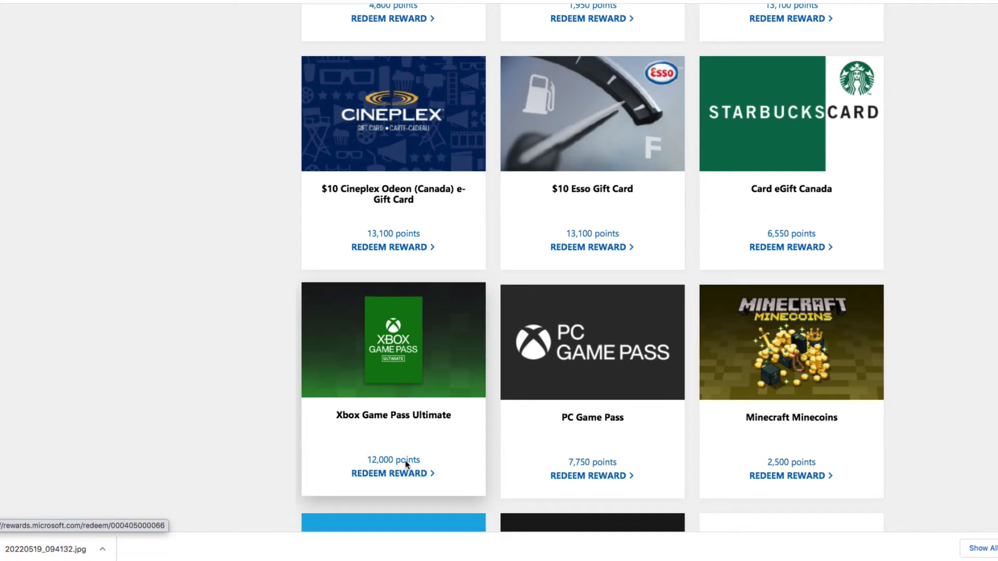
{"action": "scroll", "scroll_direction": "up", "scroll_amount": 3}
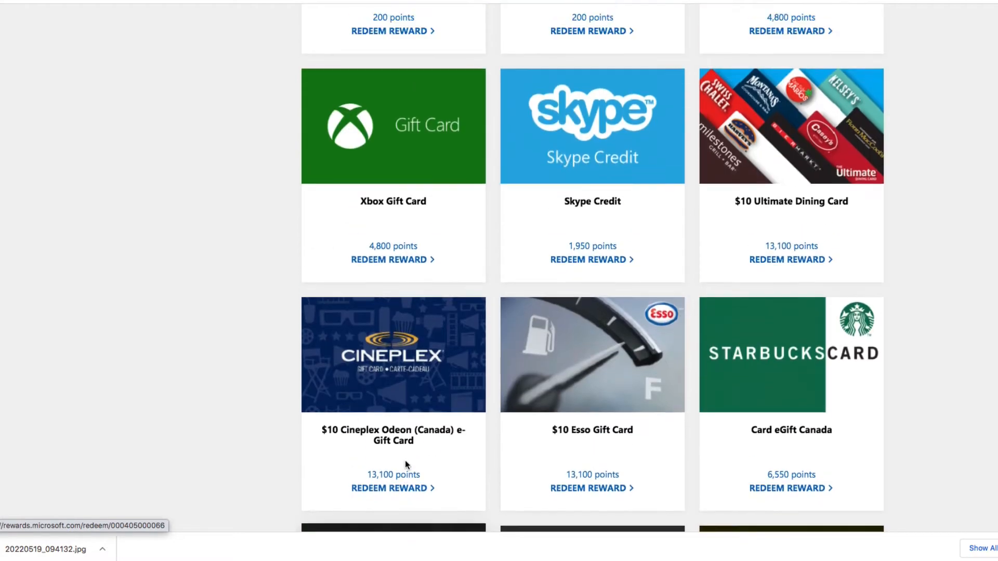
{"action": "mouse_move", "coordinate": [393, 224]}
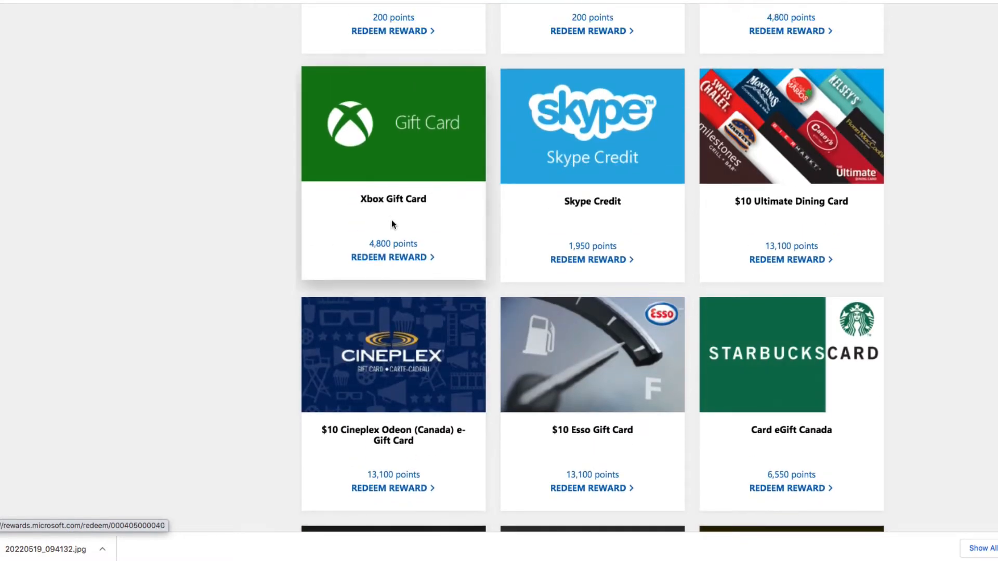
{"action": "mouse_move", "coordinate": [400, 312]}
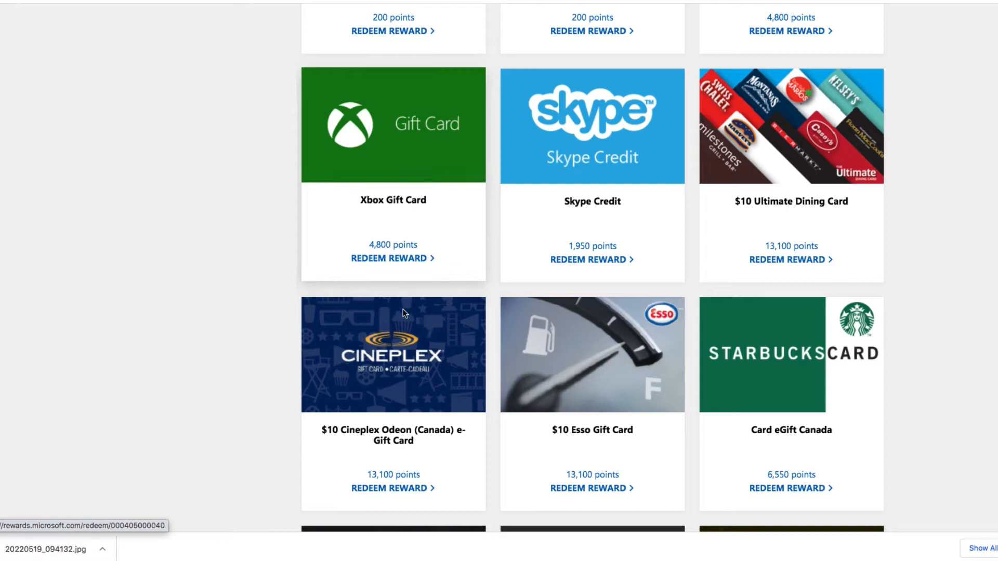
{"action": "scroll", "scroll_direction": "down", "scroll_amount": 3}
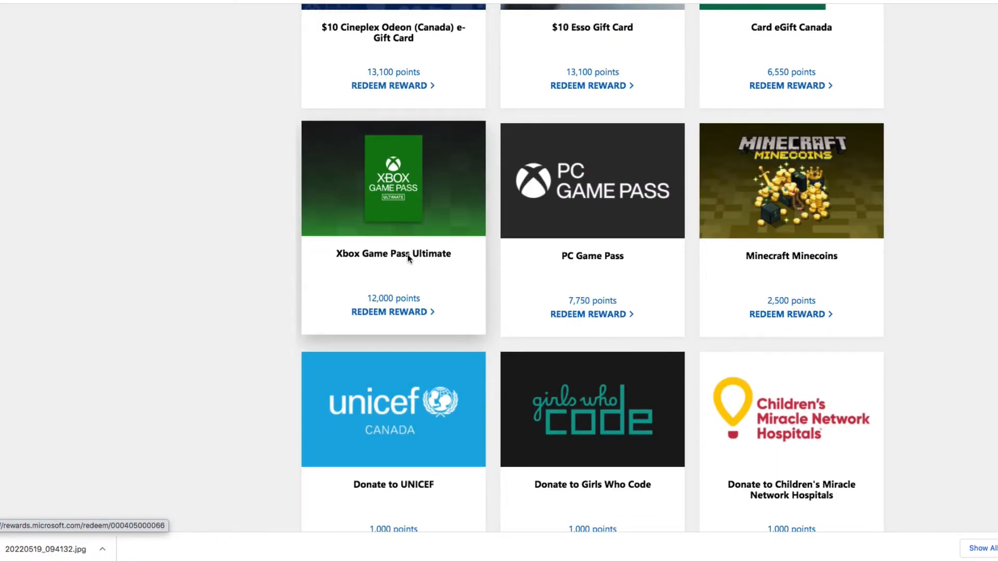
{"action": "scroll", "scroll_direction": "up", "scroll_amount": 3}
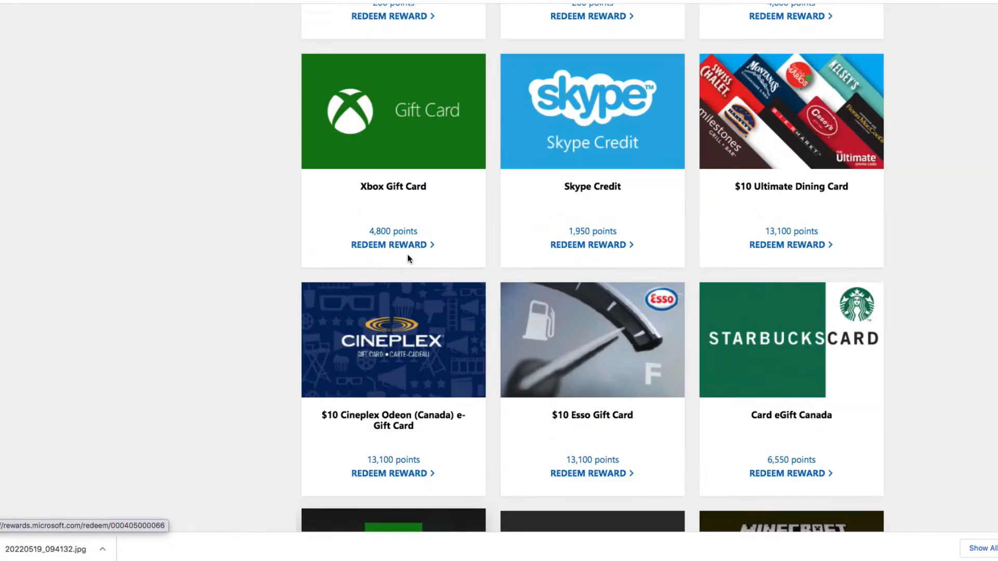
{"action": "scroll", "scroll_direction": "up", "scroll_amount": 3}
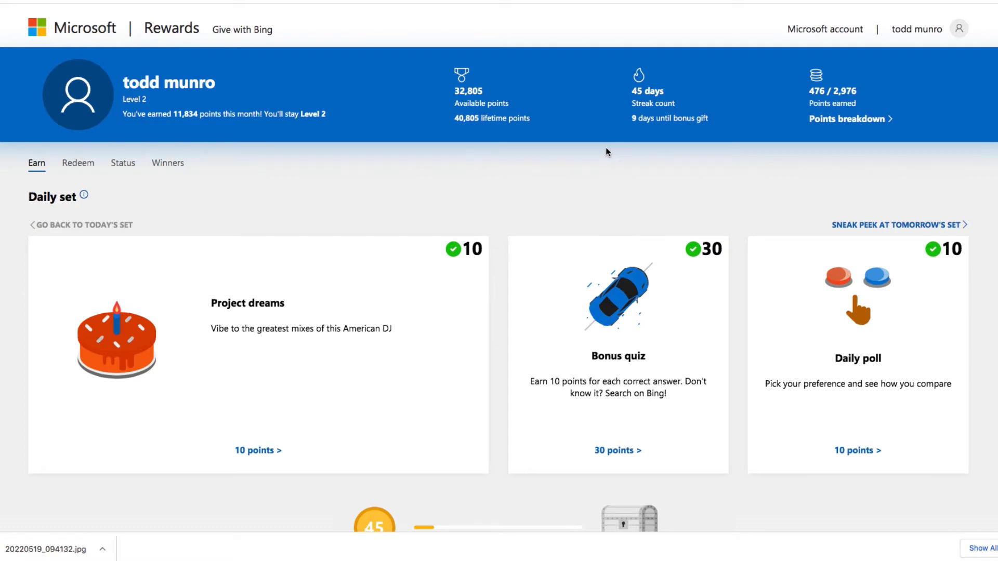
{"action": "mouse_move", "coordinate": [463, 312]}
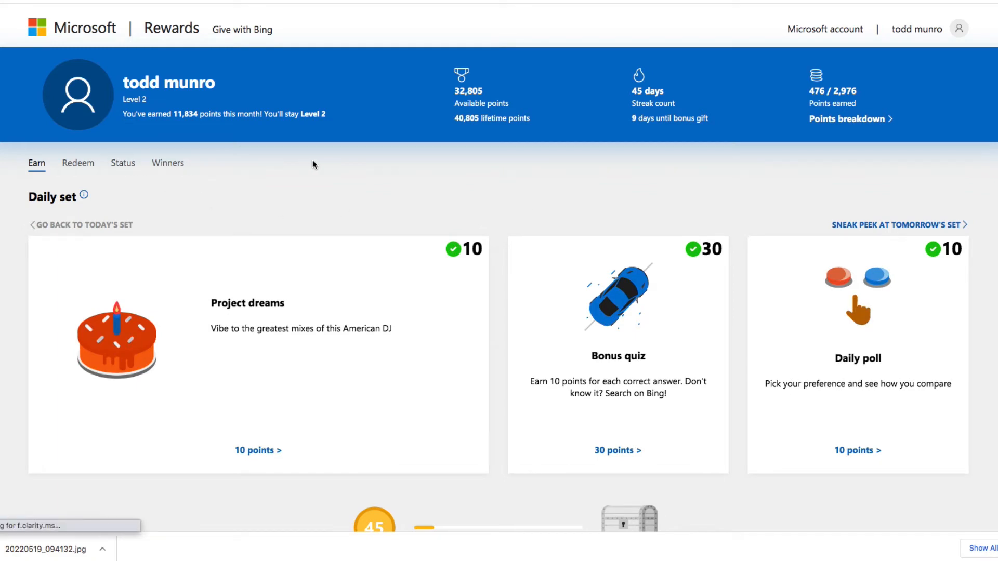
{"action": "scroll", "scroll_direction": "down", "scroll_amount": 3}
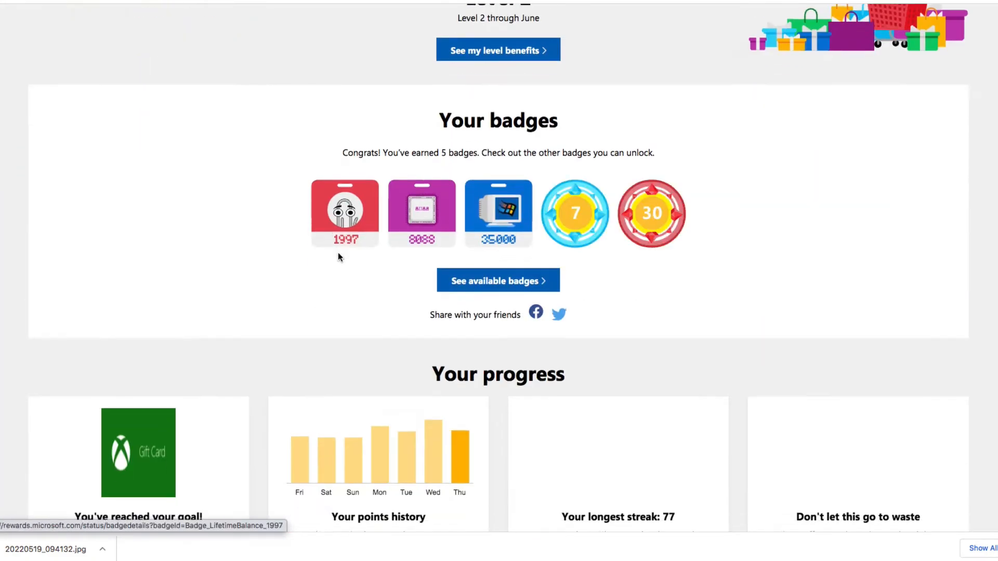
{"action": "scroll", "scroll_direction": "down", "scroll_amount": 3}
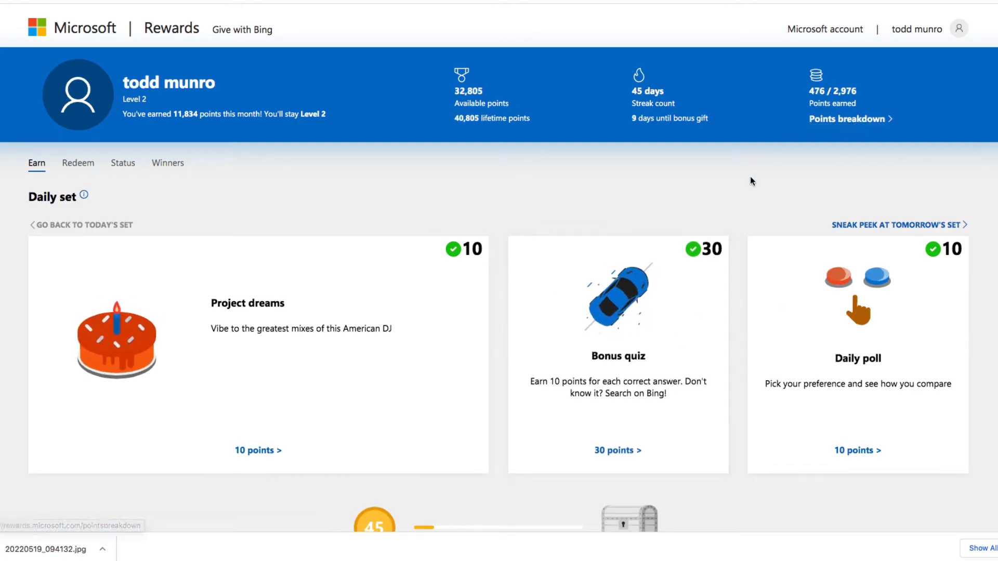
{"action": "mouse_move", "coordinate": [502, 180]}
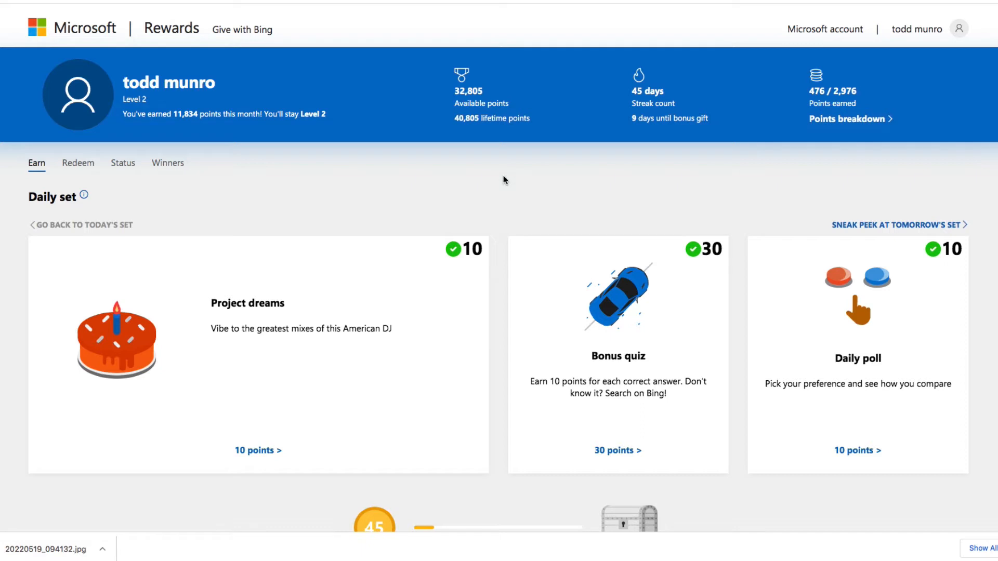
{"action": "mouse_move", "coordinate": [337, 188]}
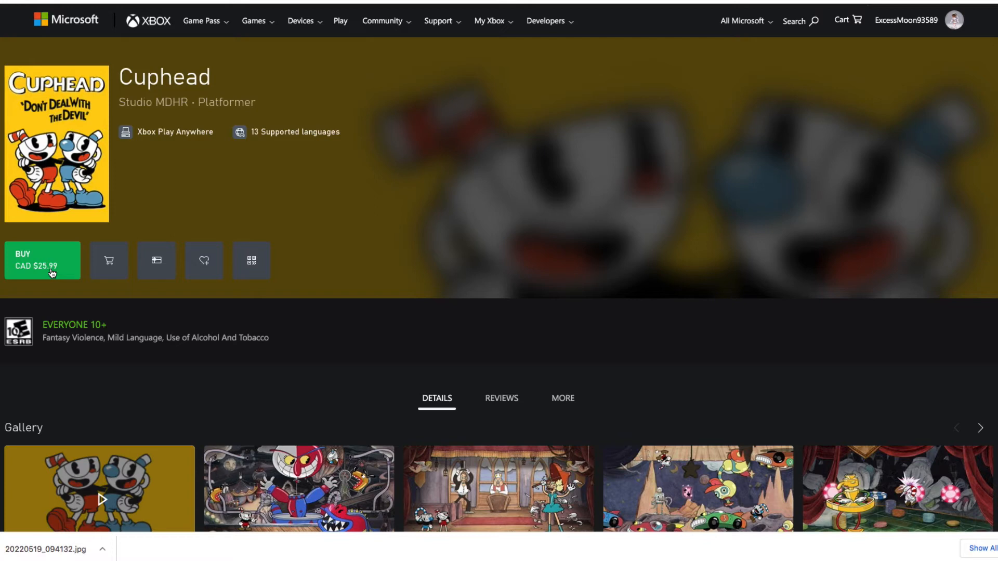
{"action": "mouse_move", "coordinate": [290, 54]}
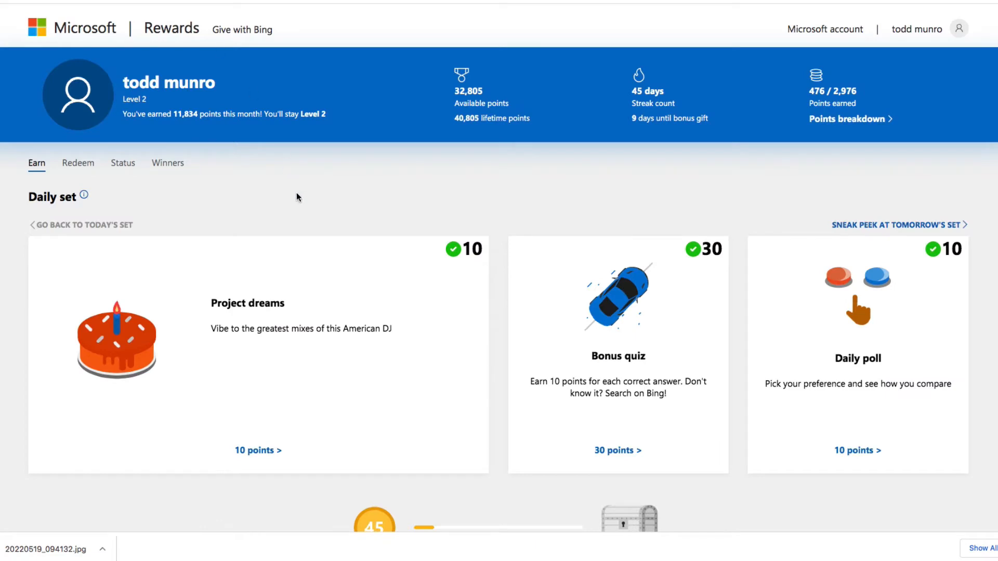
Reopen the Redeem catalog and scroll toward the Xbox Gift Card tile
{"action": "left_click", "coordinate": [78, 162]}
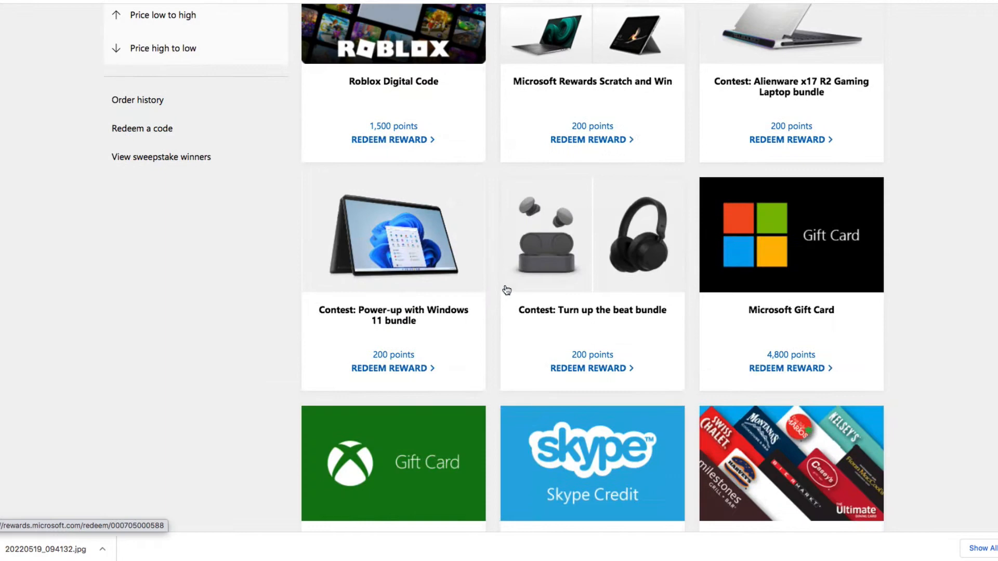
{"action": "scroll", "scroll_direction": "down", "scroll_amount": 3}
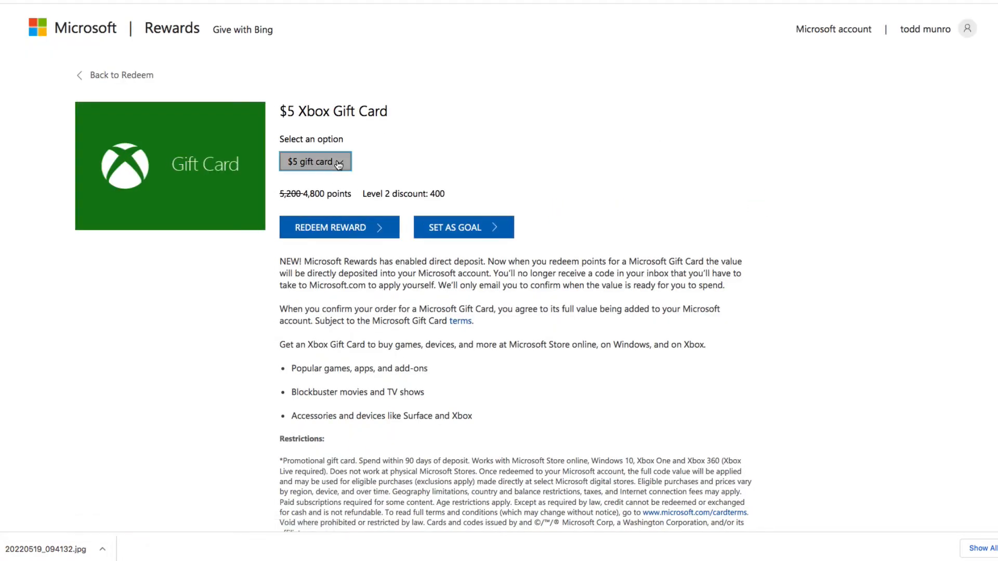
{"action": "mouse_move", "coordinate": [330, 228]}
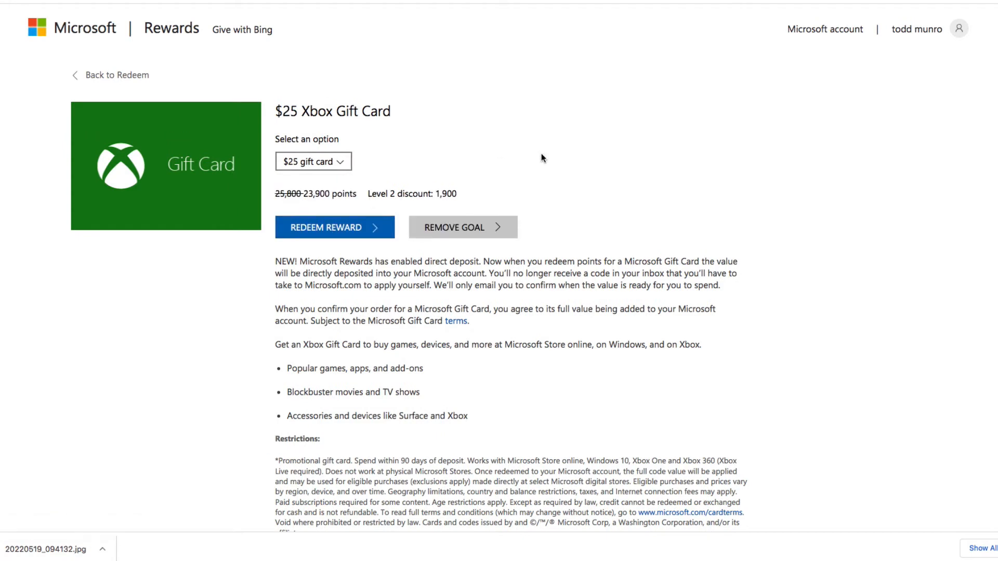
{"action": "mouse_move", "coordinate": [380, 215]}
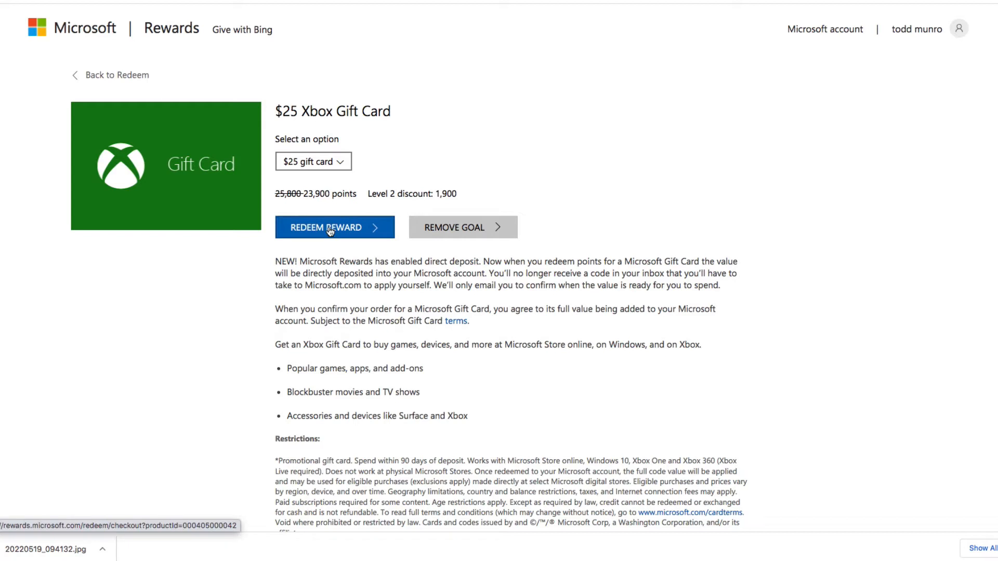
{"action": "mouse_move", "coordinate": [320, 206]}
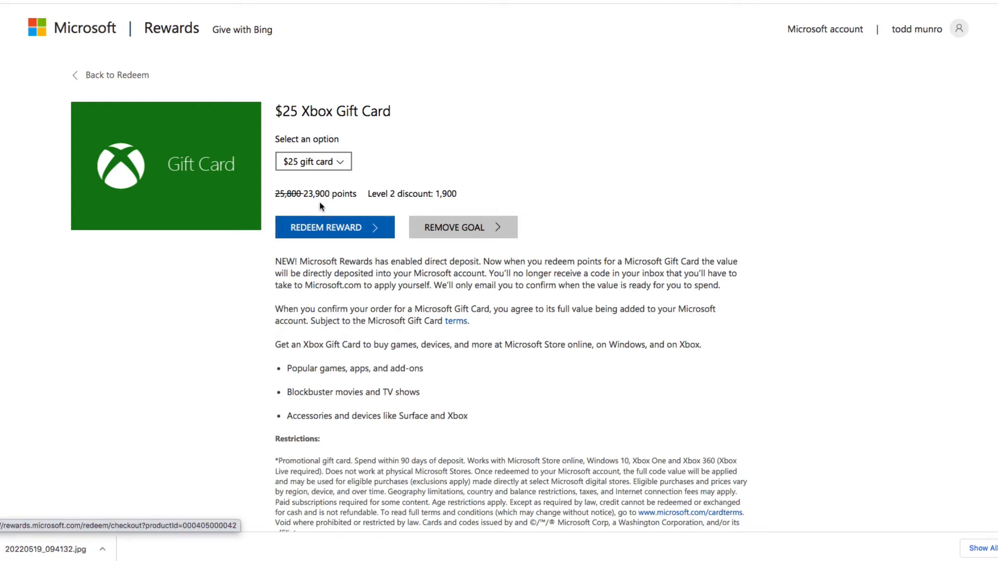
{"action": "mouse_move", "coordinate": [341, 227]}
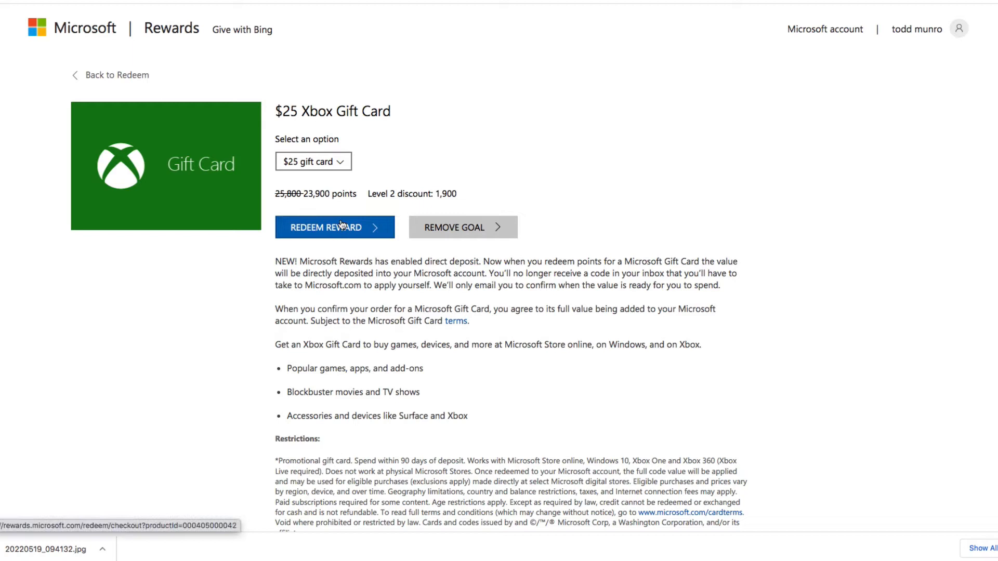
{"action": "mouse_move", "coordinate": [576, 177]}
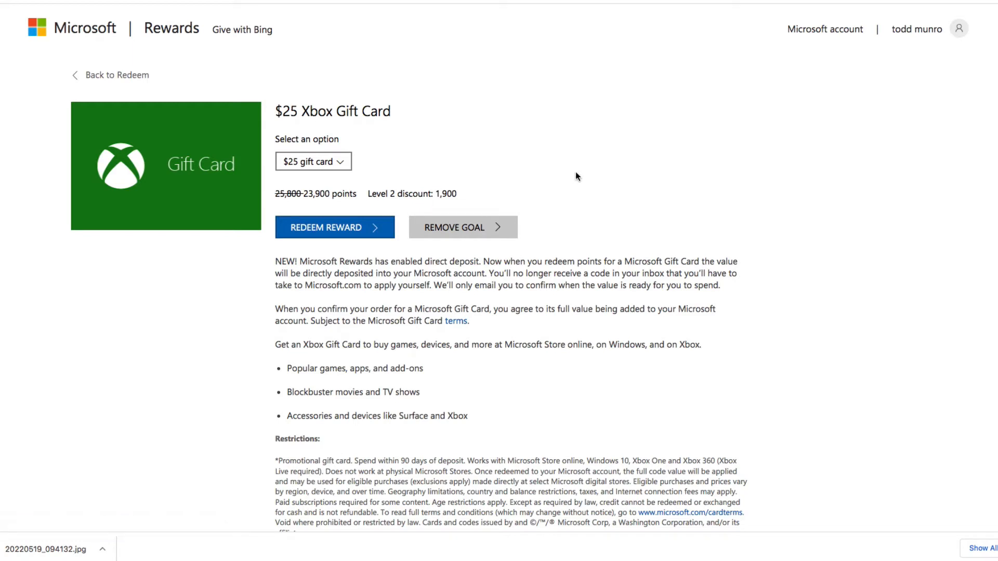
Redeem and confirm the $25 Xbox Gift Card for 23,900 points
{"action": "left_click", "coordinate": [334, 227]}
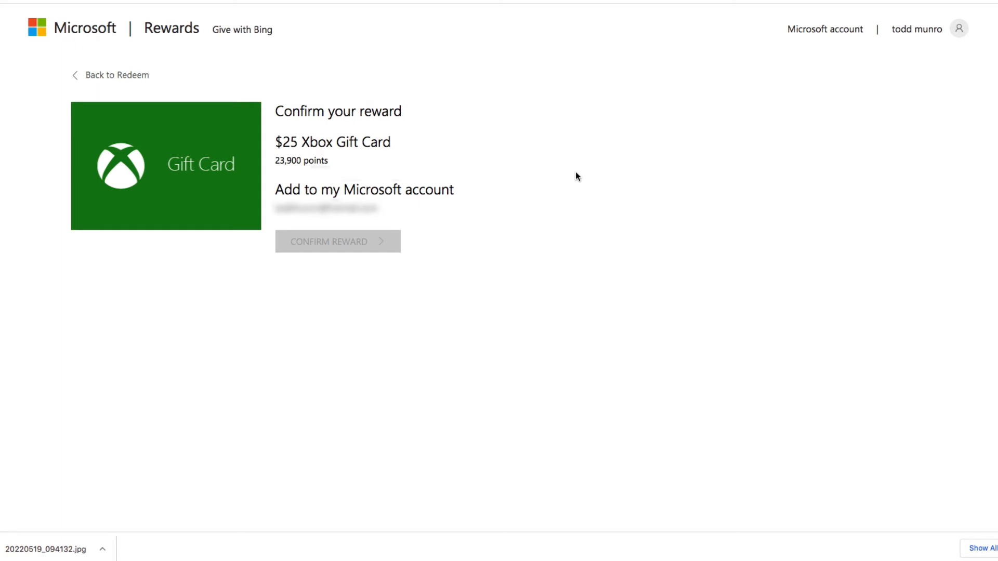
{"action": "mouse_move", "coordinate": [331, 217]}
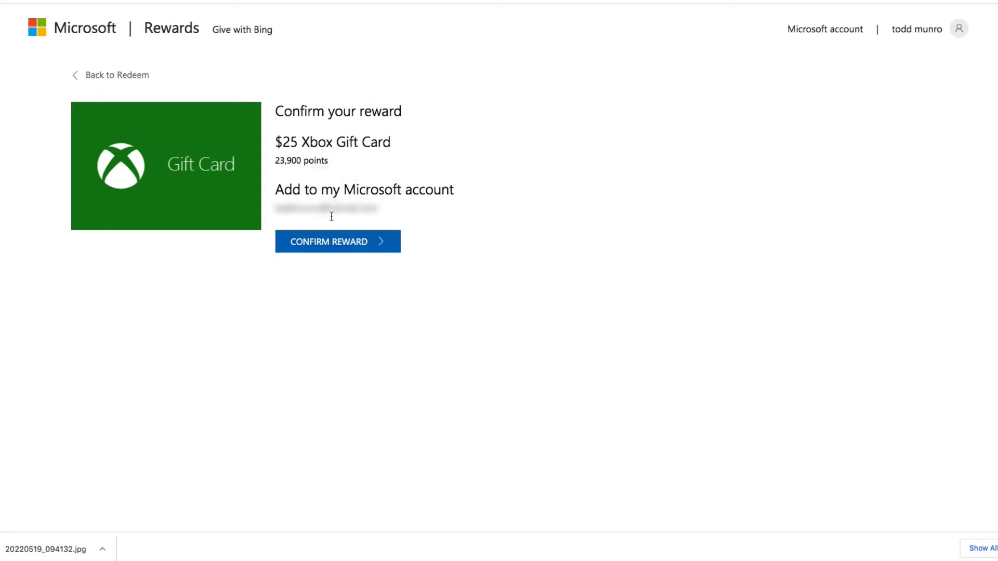
{"action": "left_click", "coordinate": [337, 241]}
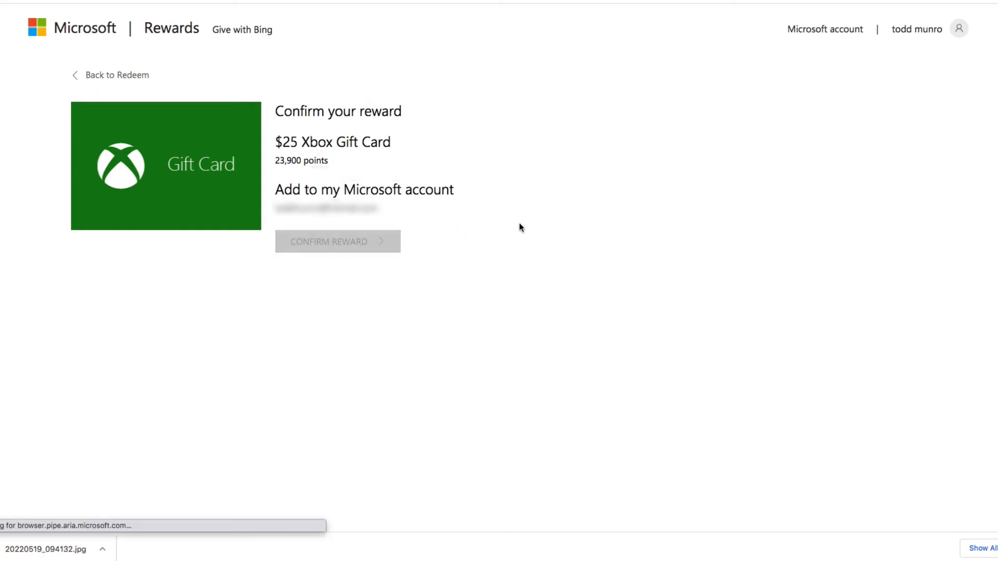
{"action": "left_click", "coordinate": [337, 241]}
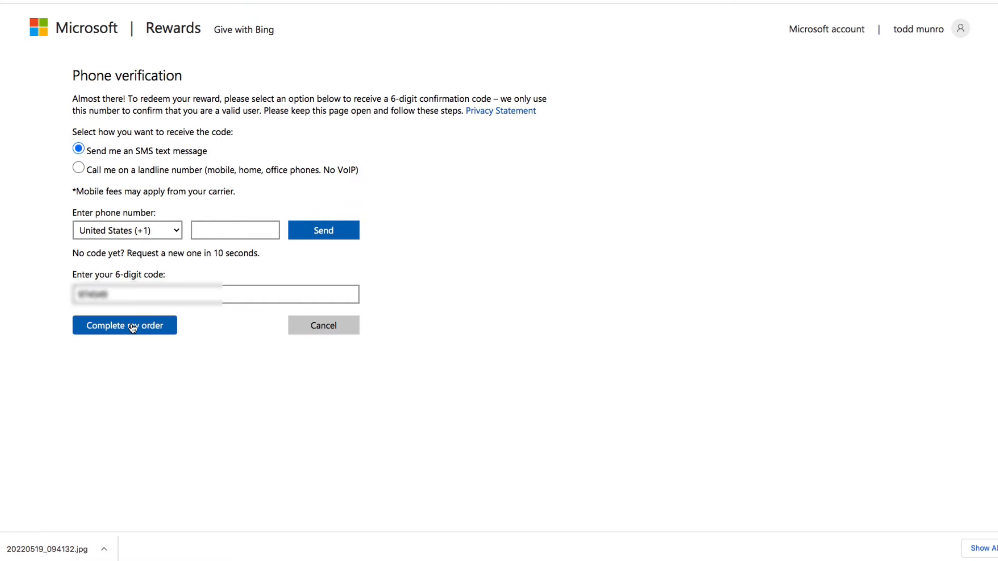
Submit the 6-digit phone verification code to complete the $25 gift card order
{"action": "left_click", "coordinate": [124, 326]}
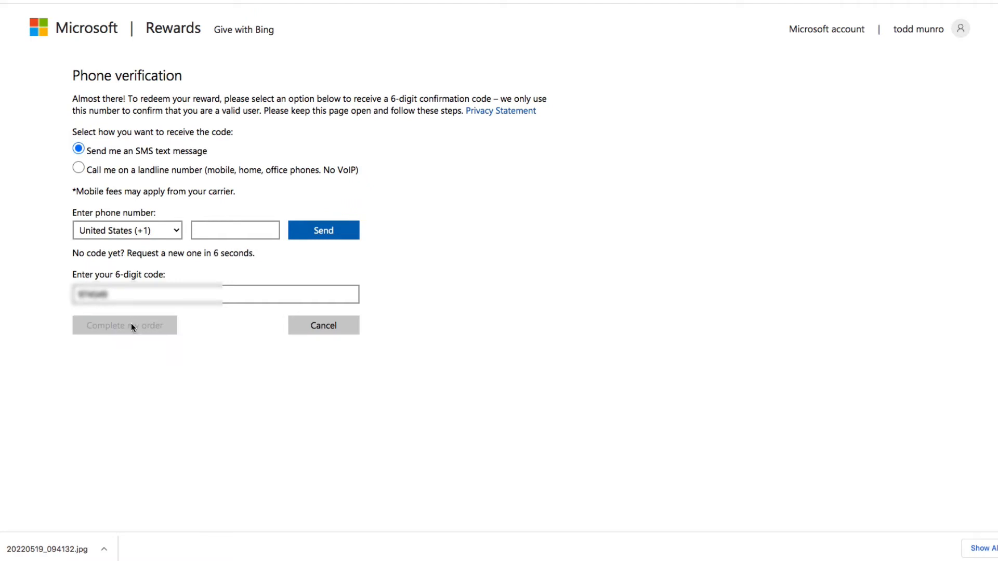
{"action": "left_click", "coordinate": [124, 326]}
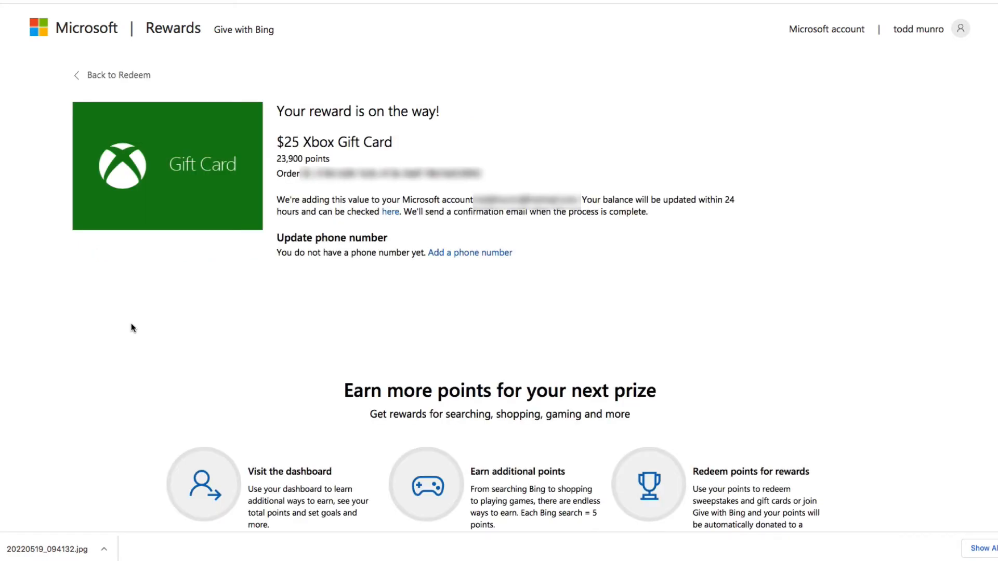
{"action": "mouse_move", "coordinate": [497, 300]}
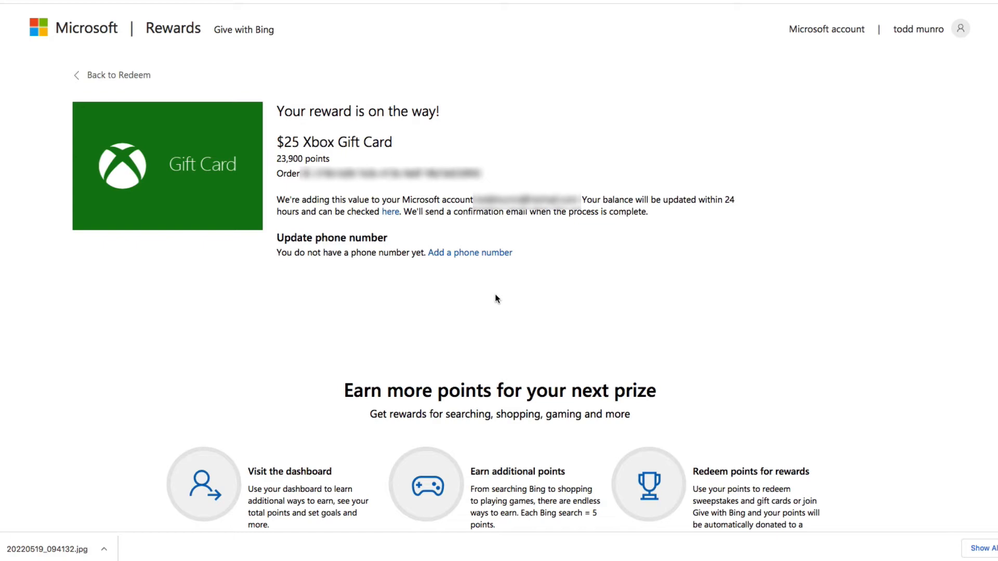
{"action": "mouse_move", "coordinate": [156, 91]}
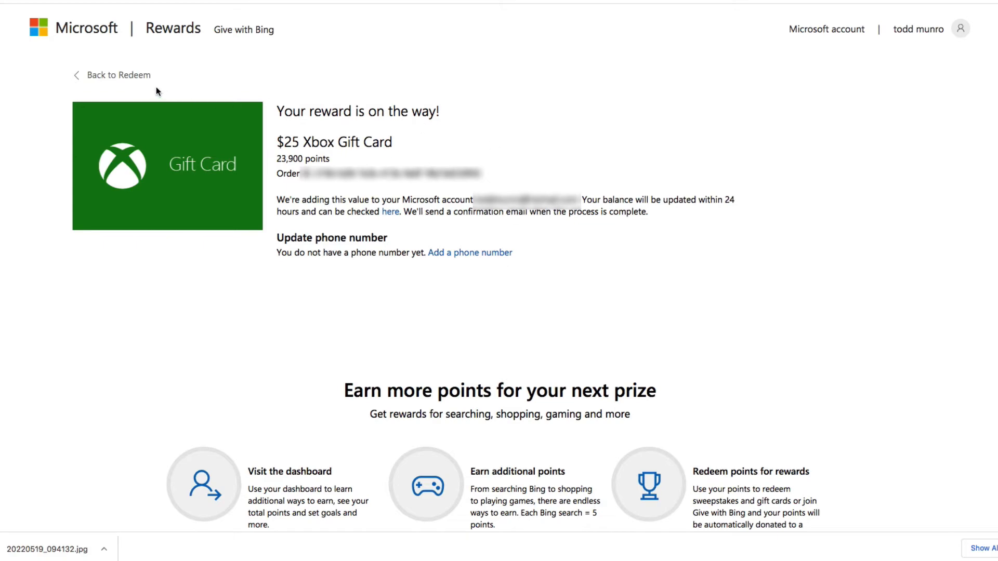
Return to Redeem, pick the $5 Xbox Gift Card, and confirm redeeming 4,800 points
{"action": "left_click", "coordinate": [118, 74]}
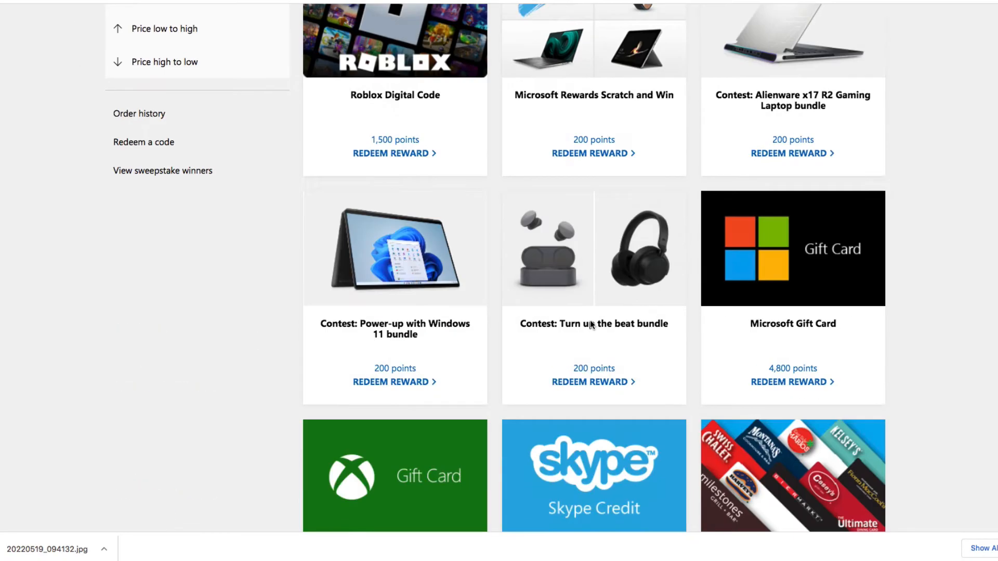
{"action": "left_click", "coordinate": [394, 476]}
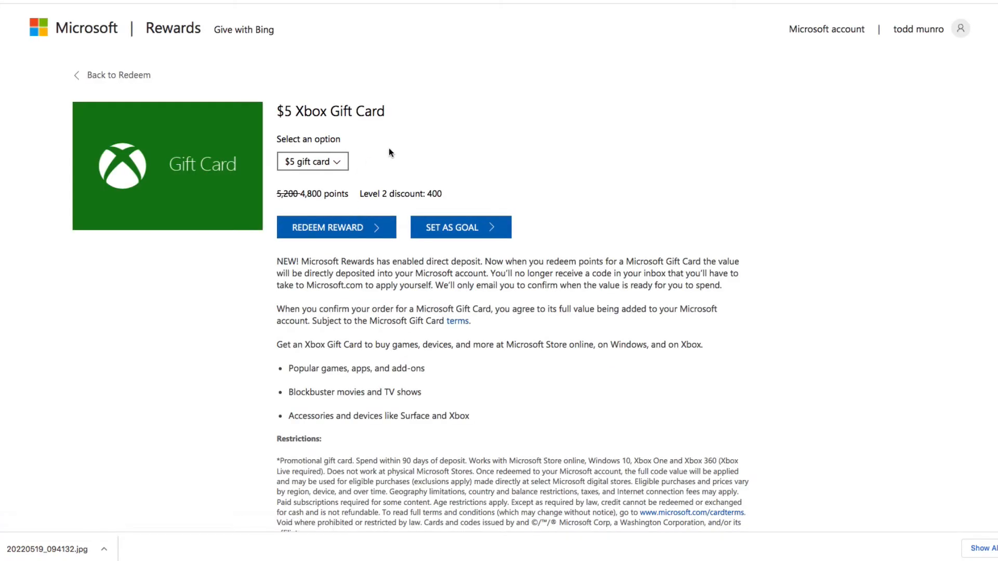
{"action": "mouse_move", "coordinate": [336, 227]}
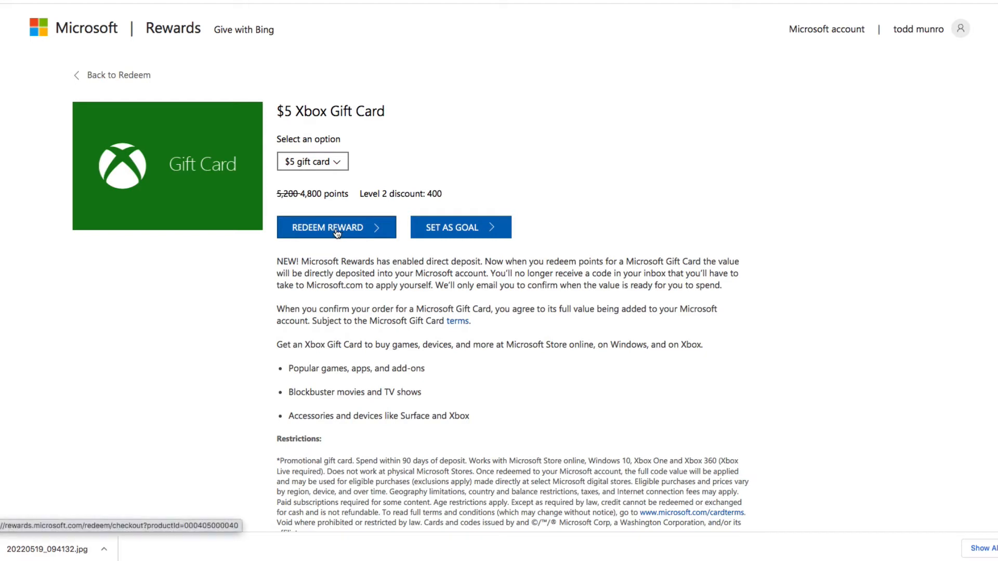
{"action": "mouse_move", "coordinate": [528, 186]}
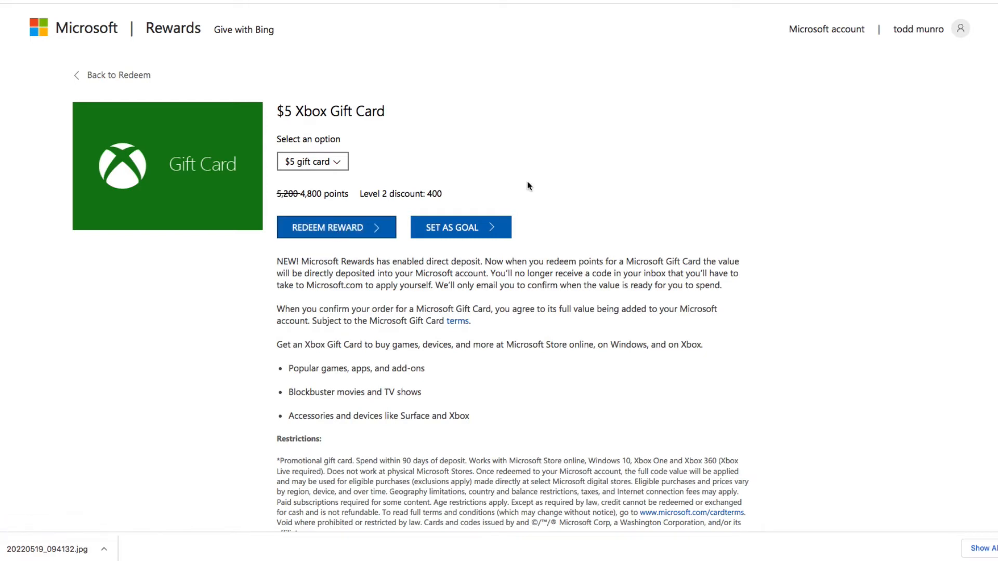
{"action": "left_click", "coordinate": [328, 228]}
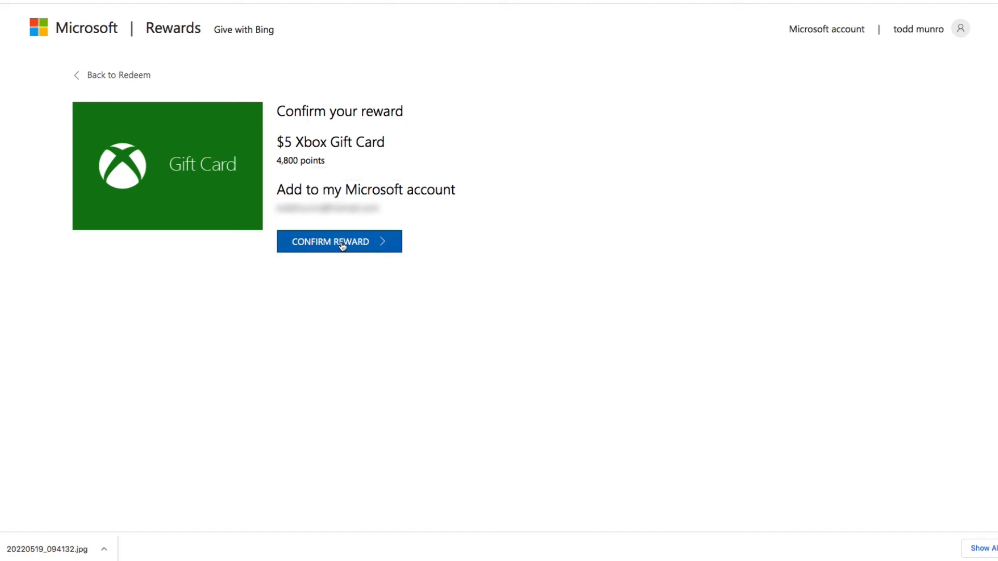
{"action": "left_click", "coordinate": [340, 241]}
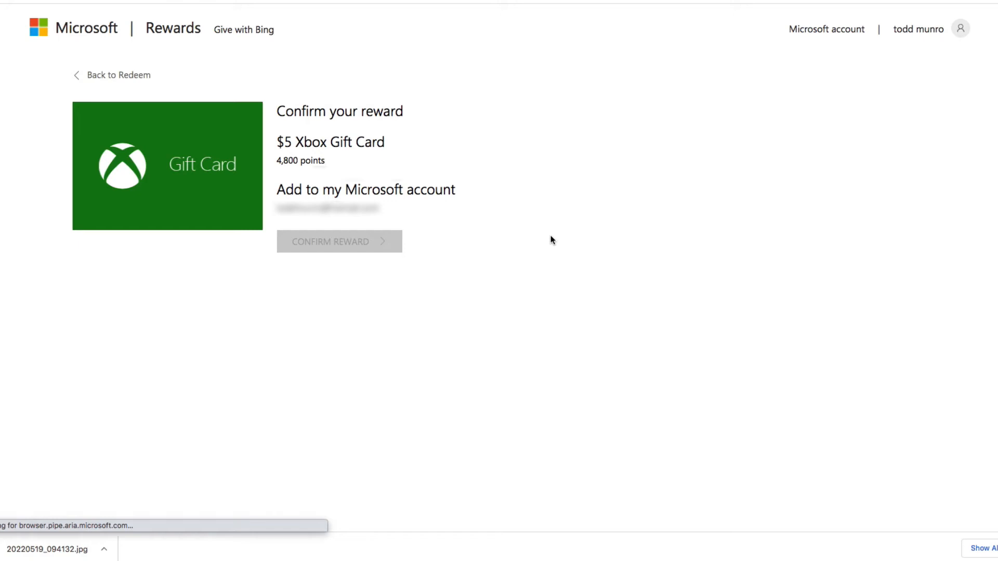
{"action": "left_click", "coordinate": [339, 241]}
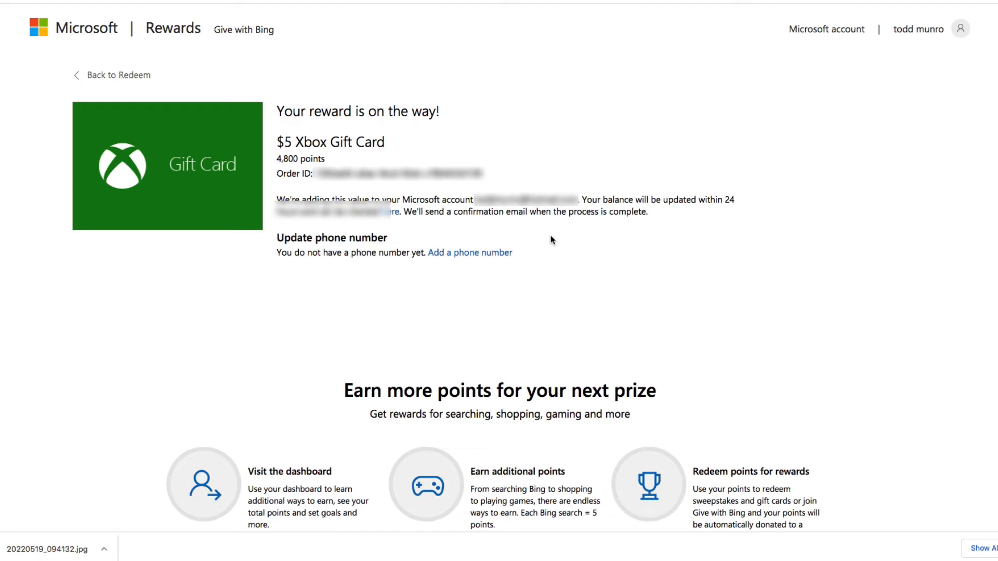
{"action": "mouse_move", "coordinate": [409, 230]}
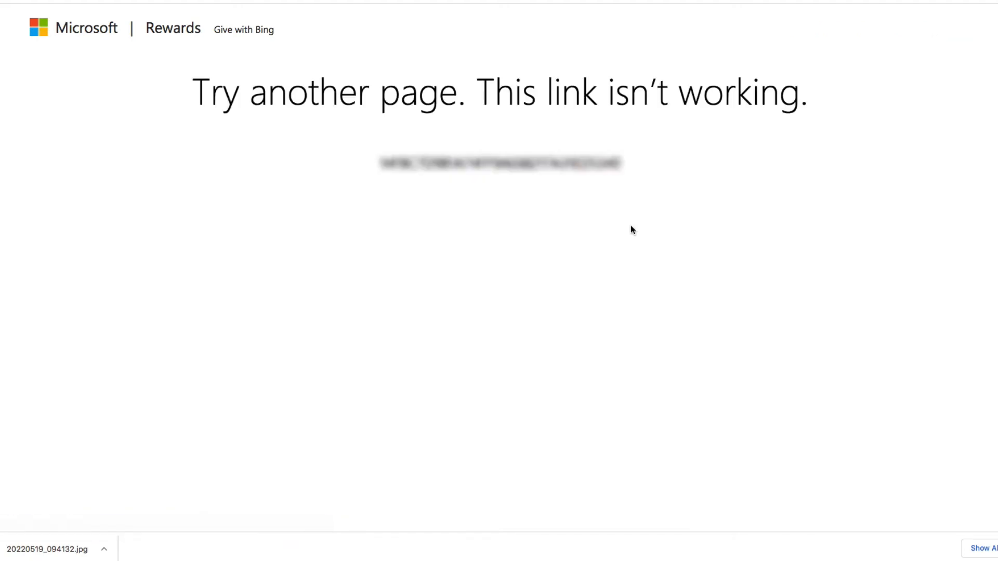
{"action": "mouse_move", "coordinate": [112, 25]}
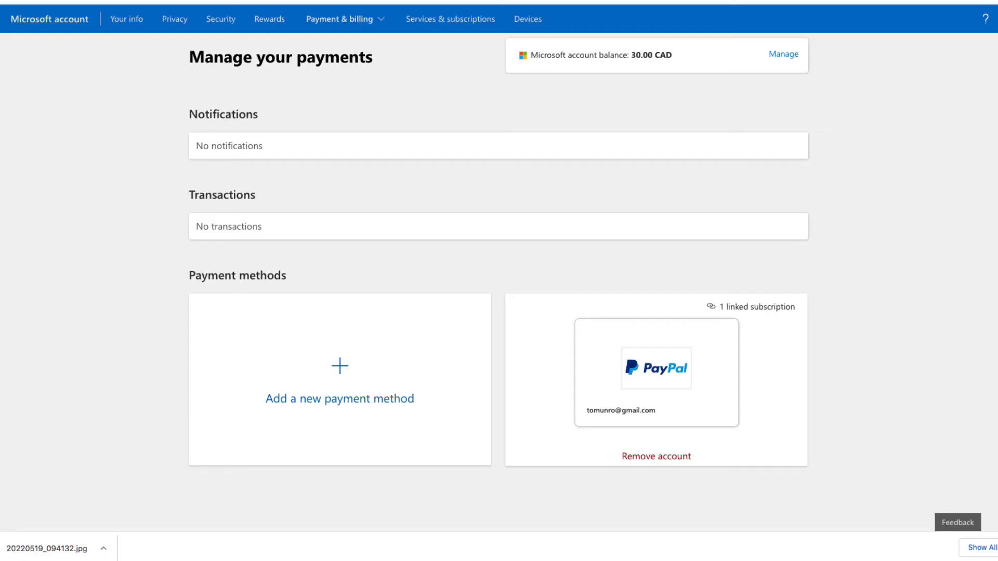
{"action": "mouse_move", "coordinate": [649, 80]}
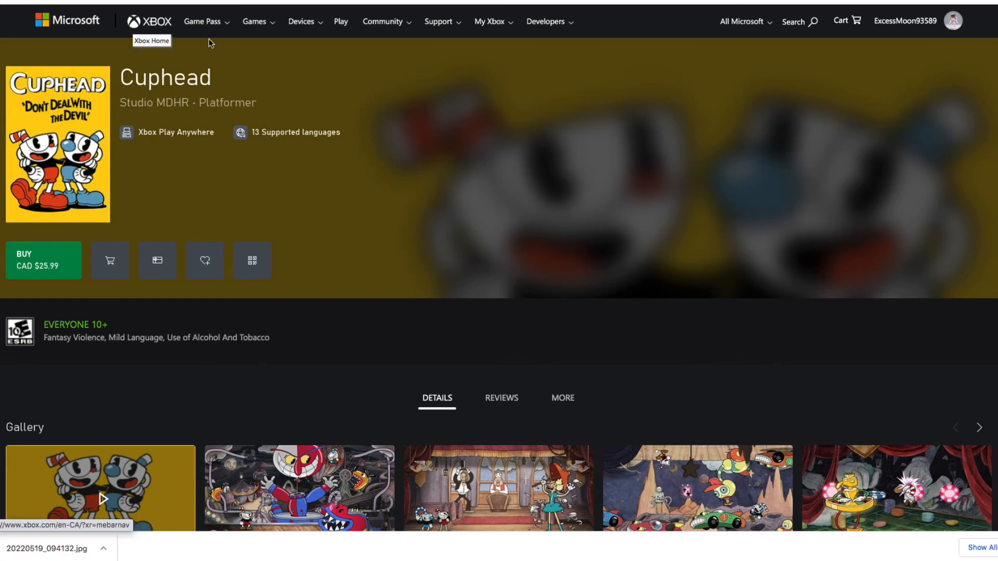
{"action": "mouse_move", "coordinate": [389, 130]}
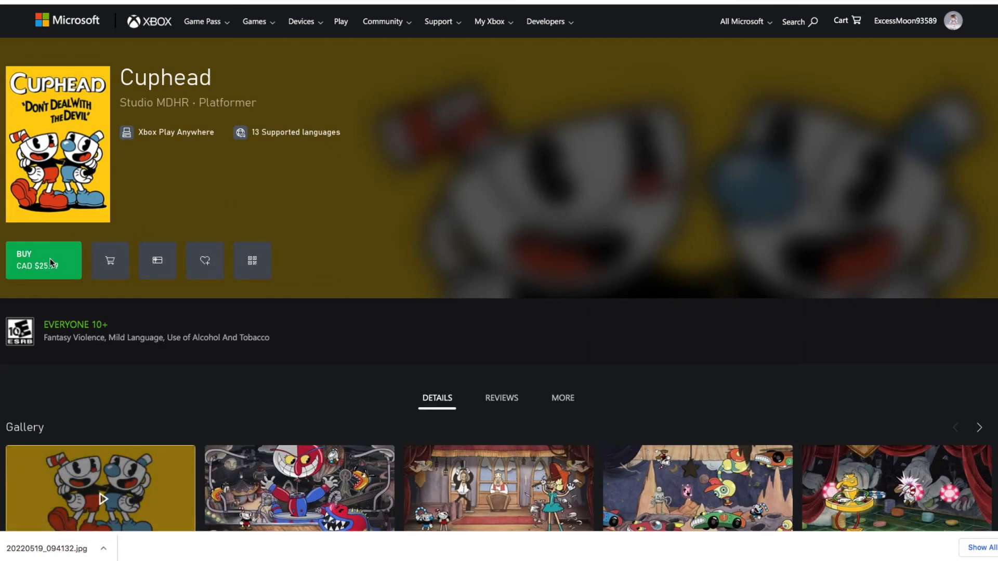
Start buying Cuphead for CAD $25.99 to open the purchase summary
{"action": "left_click", "coordinate": [43, 260]}
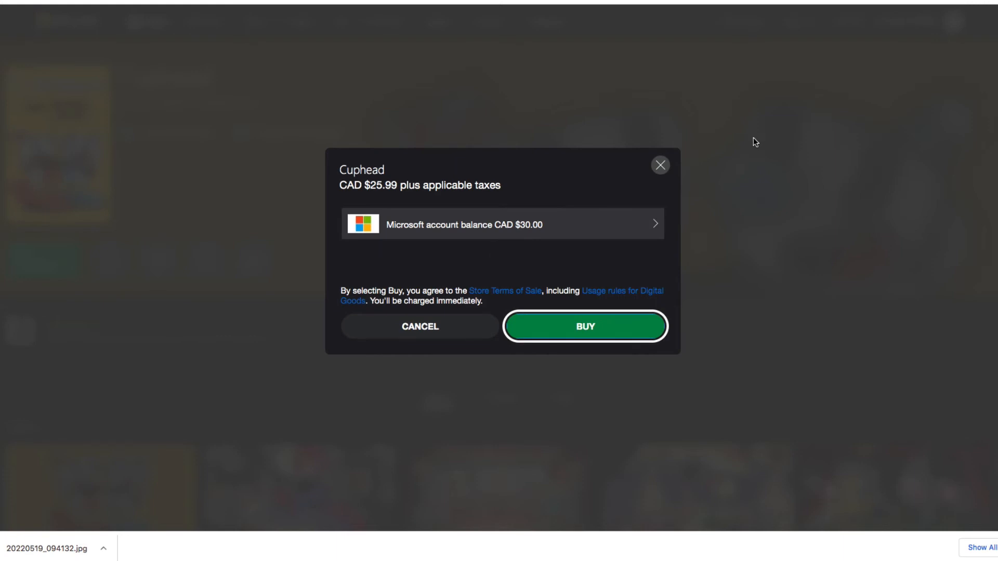
{"action": "mouse_move", "coordinate": [505, 192]}
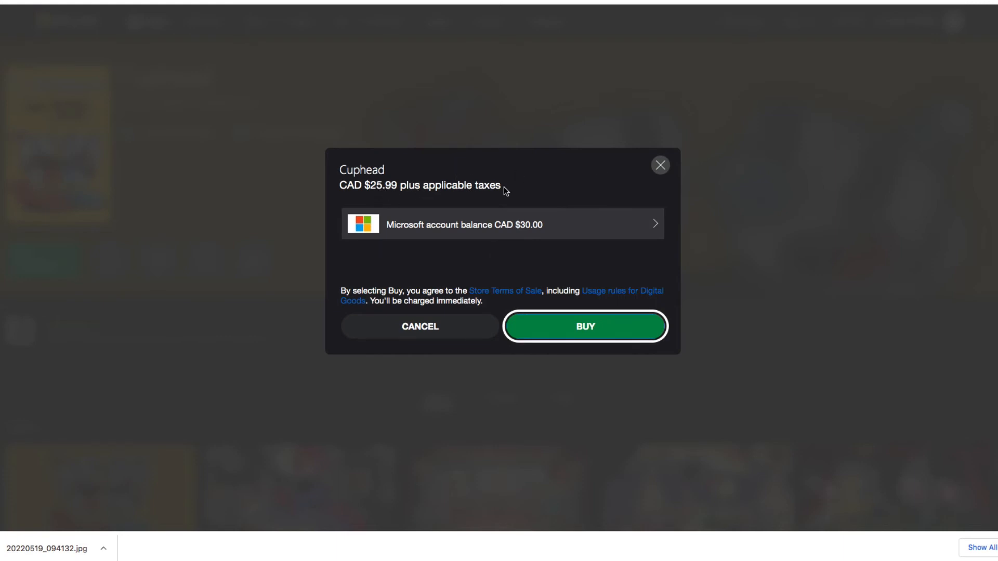
{"action": "mouse_move", "coordinate": [462, 230]}
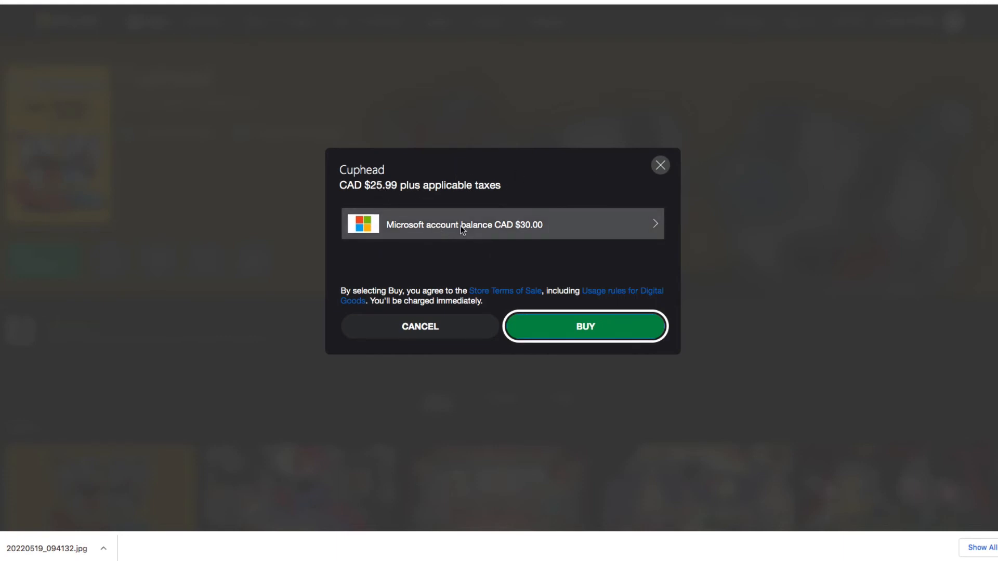
{"action": "mouse_move", "coordinate": [457, 283]}
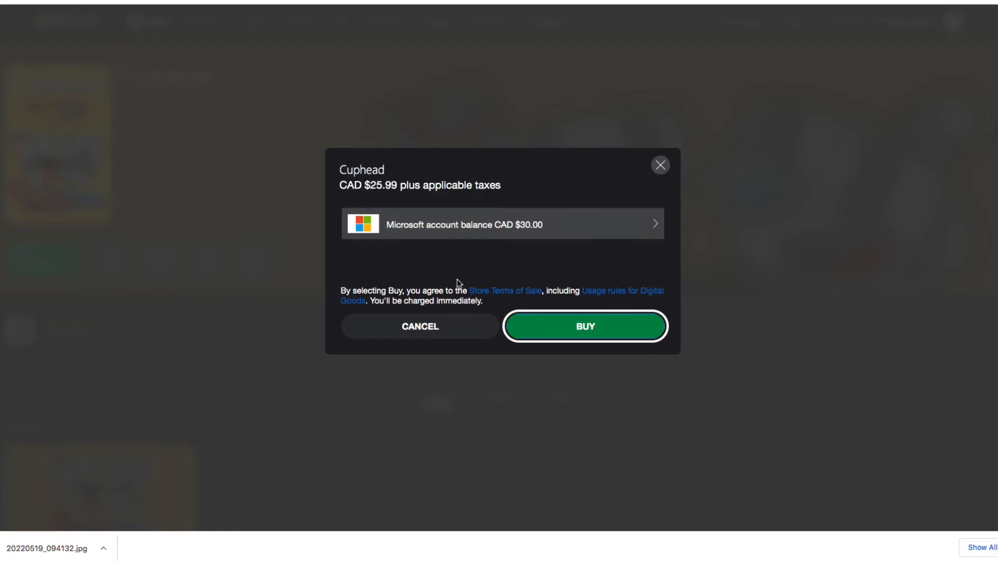
{"action": "mouse_move", "coordinate": [487, 279]}
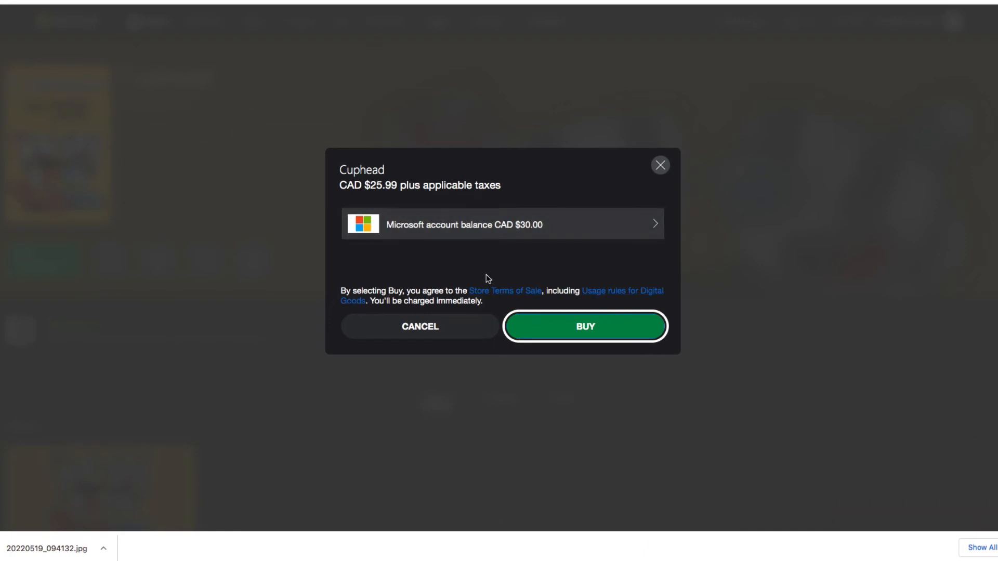
{"action": "mouse_move", "coordinate": [586, 331]}
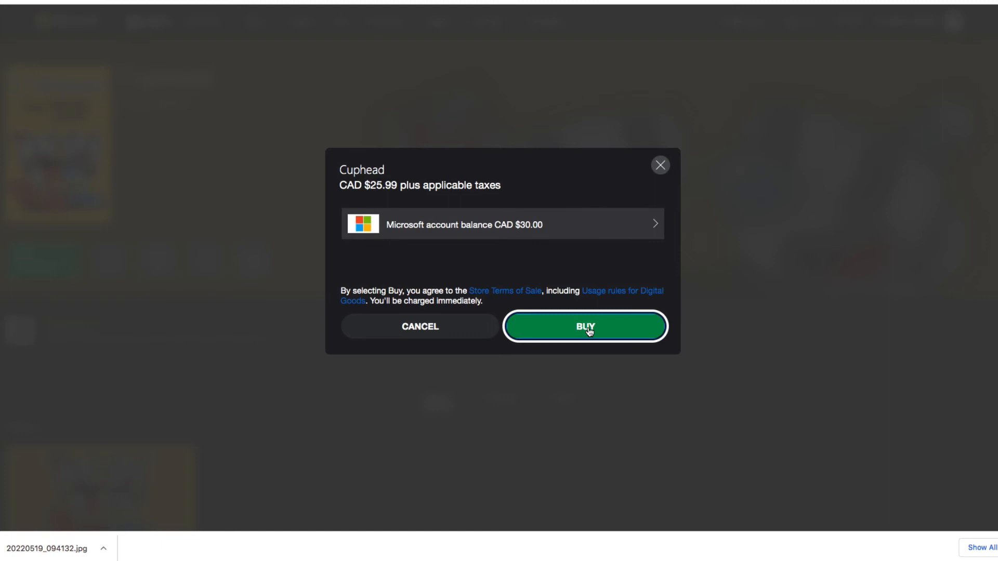
{"action": "mouse_move", "coordinate": [590, 328]}
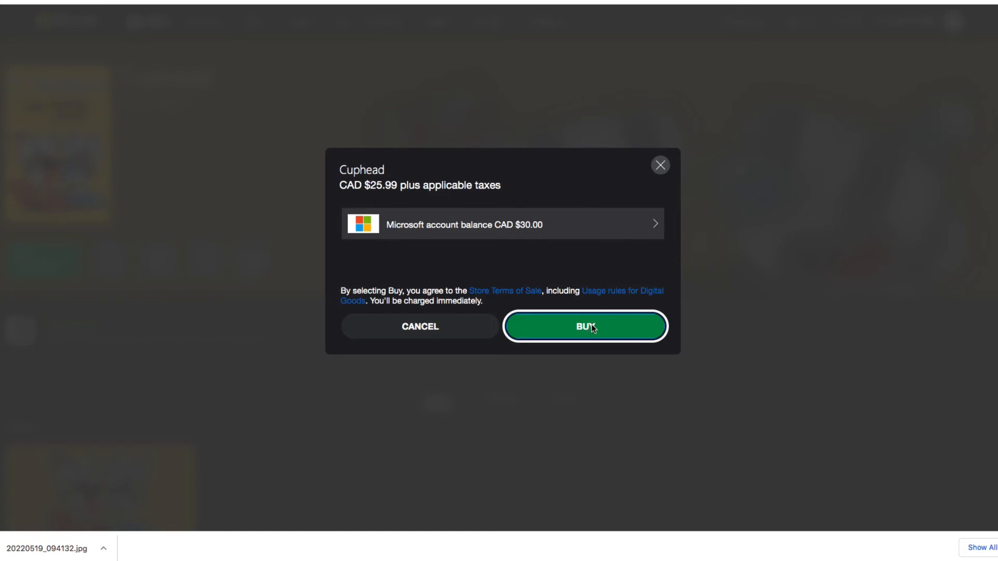
Buy Cuphead with the CAD $30.00 account balance and dismiss the success screen
{"action": "left_click", "coordinate": [585, 326]}
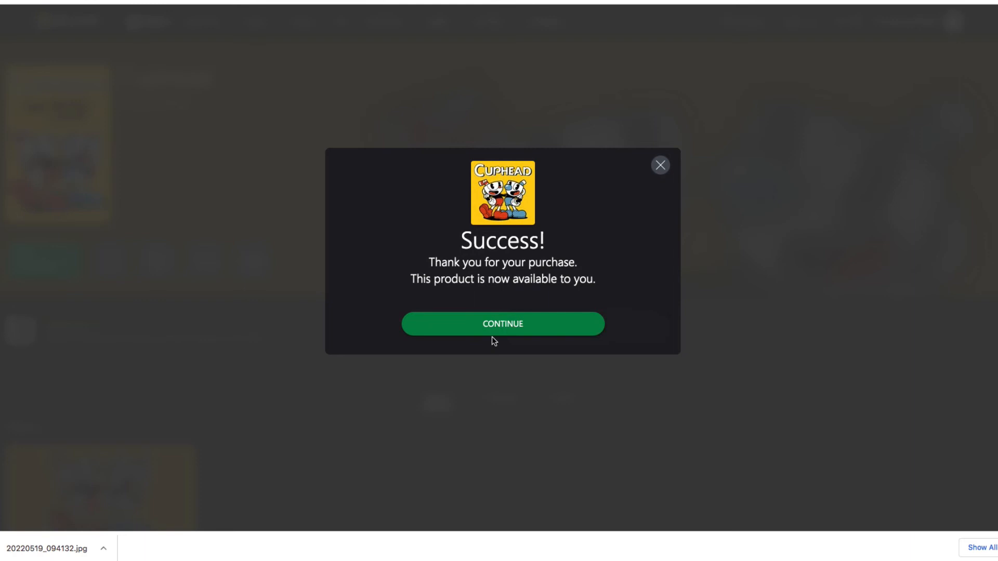
{"action": "mouse_move", "coordinate": [737, 319]}
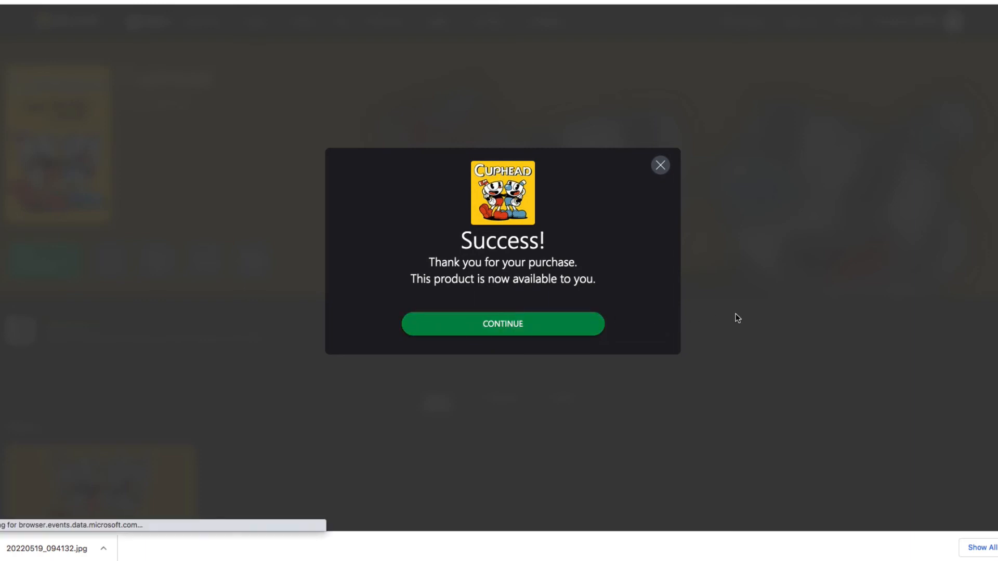
{"action": "left_click", "coordinate": [502, 324]}
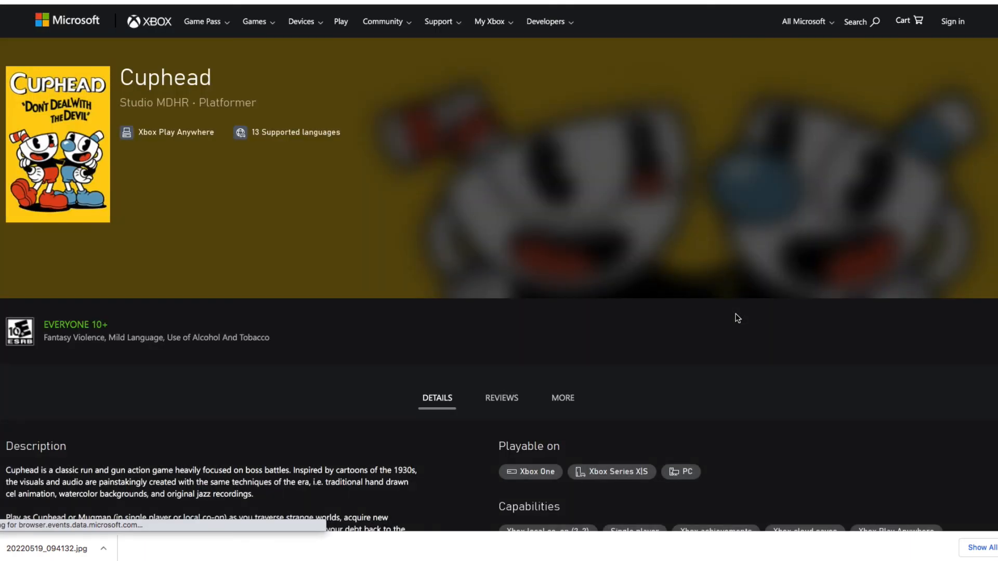
Open Cuphead's Install To dialog and view Learn More about console installation
{"action": "left_click", "coordinate": [952, 20]}
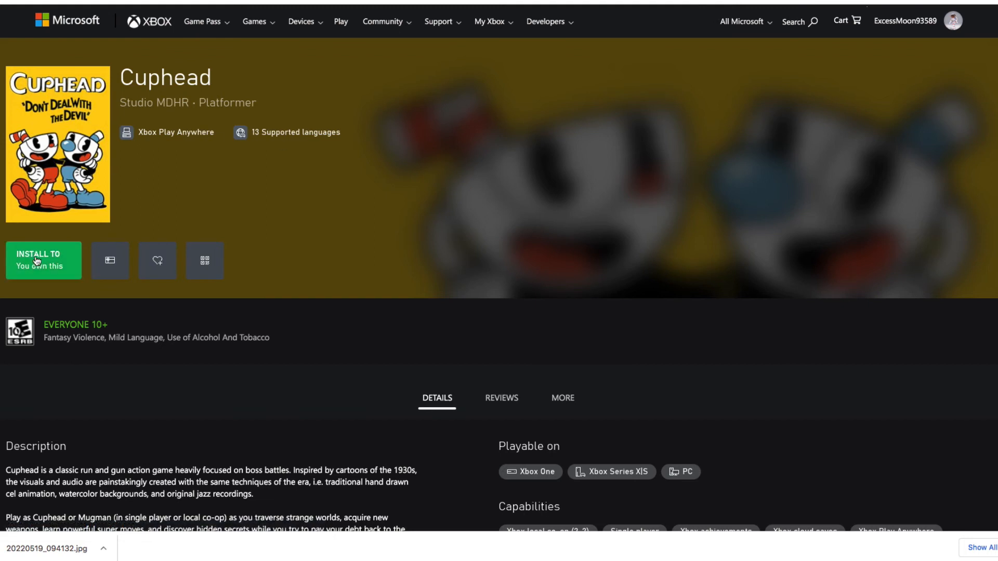
{"action": "left_click", "coordinate": [43, 261]}
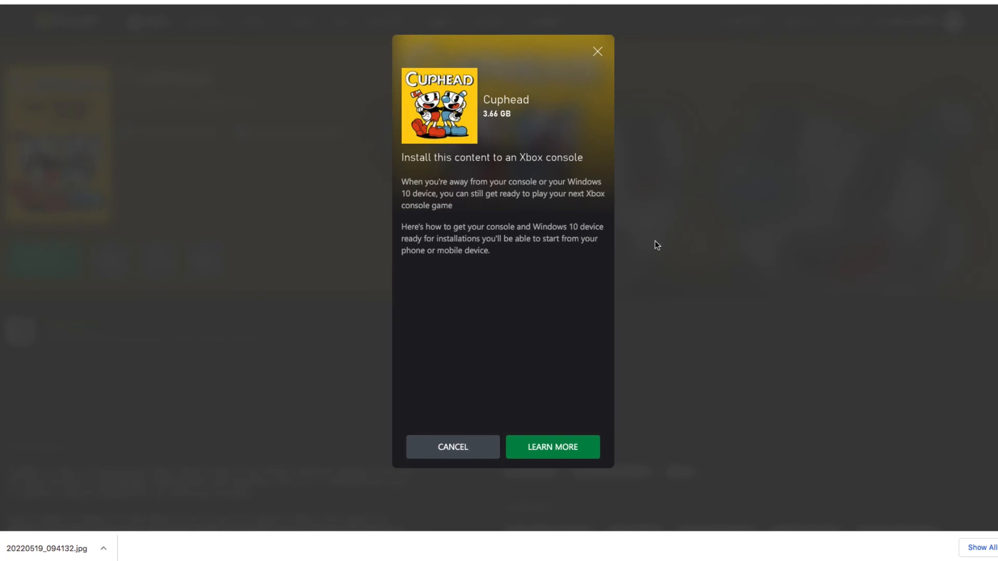
{"action": "mouse_move", "coordinate": [555, 252]}
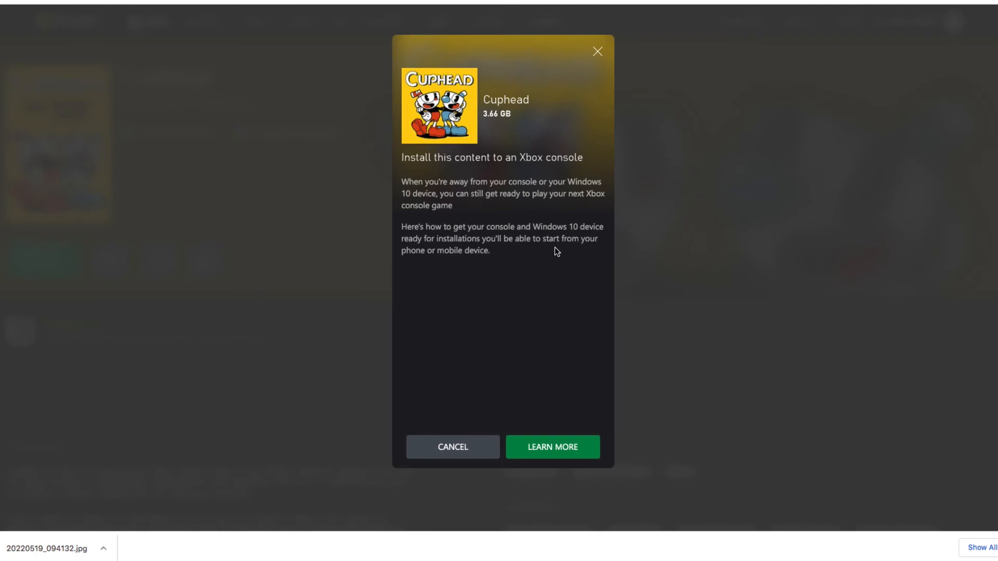
{"action": "mouse_move", "coordinate": [551, 447]}
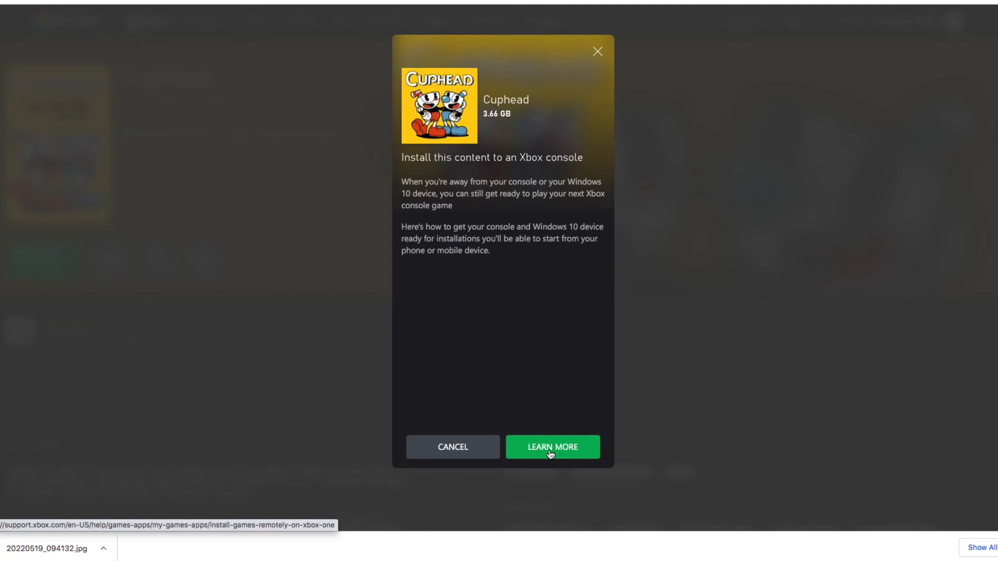
{"action": "left_click", "coordinate": [552, 447]}
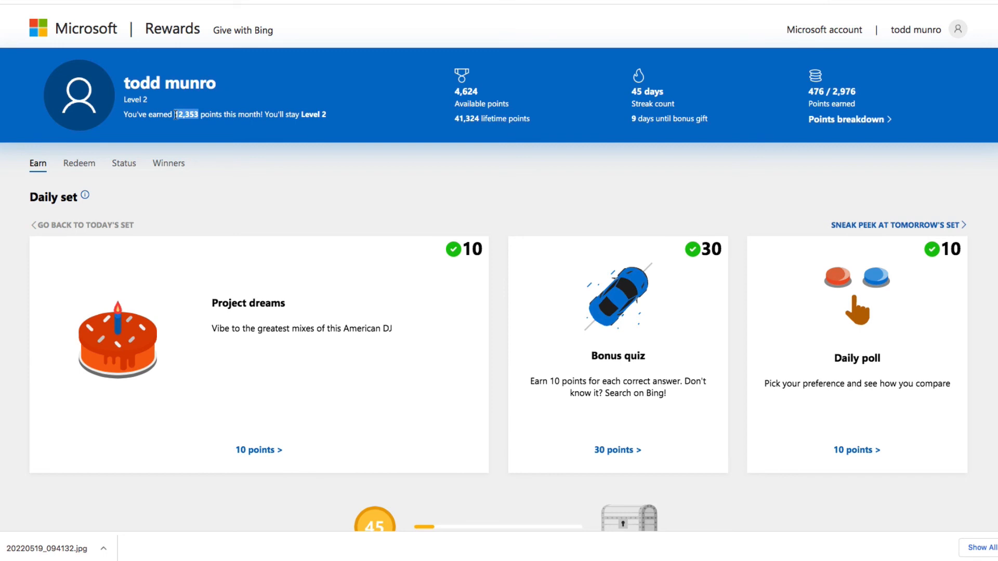
{"action": "mouse_move", "coordinate": [297, 141]}
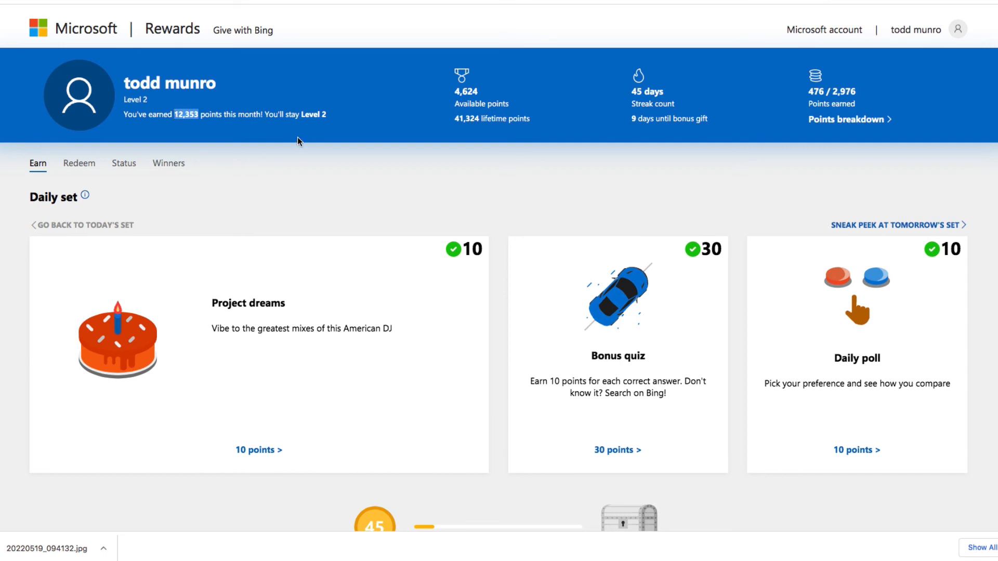
{"action": "mouse_move", "coordinate": [478, 94]}
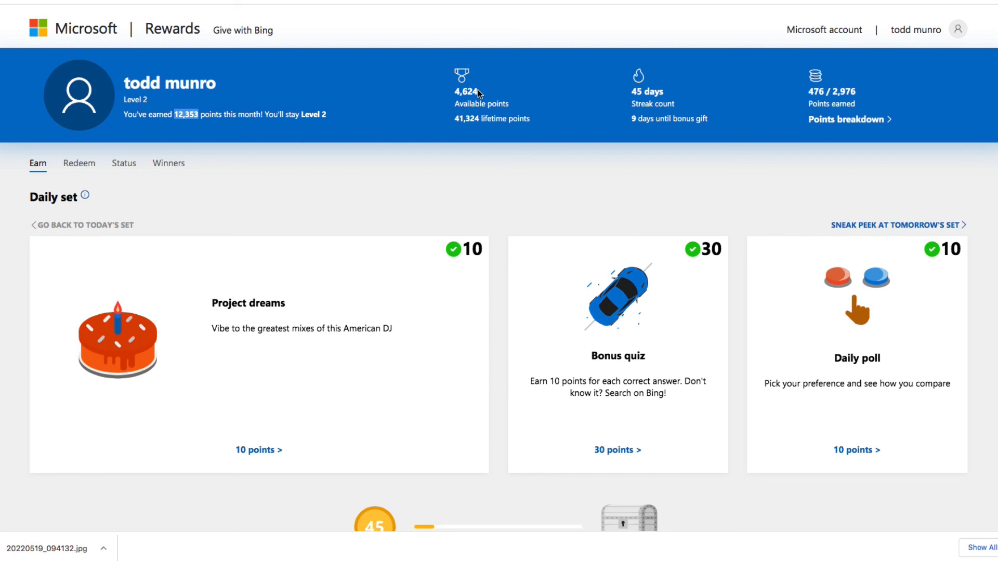
{"action": "mouse_move", "coordinate": [366, 165]}
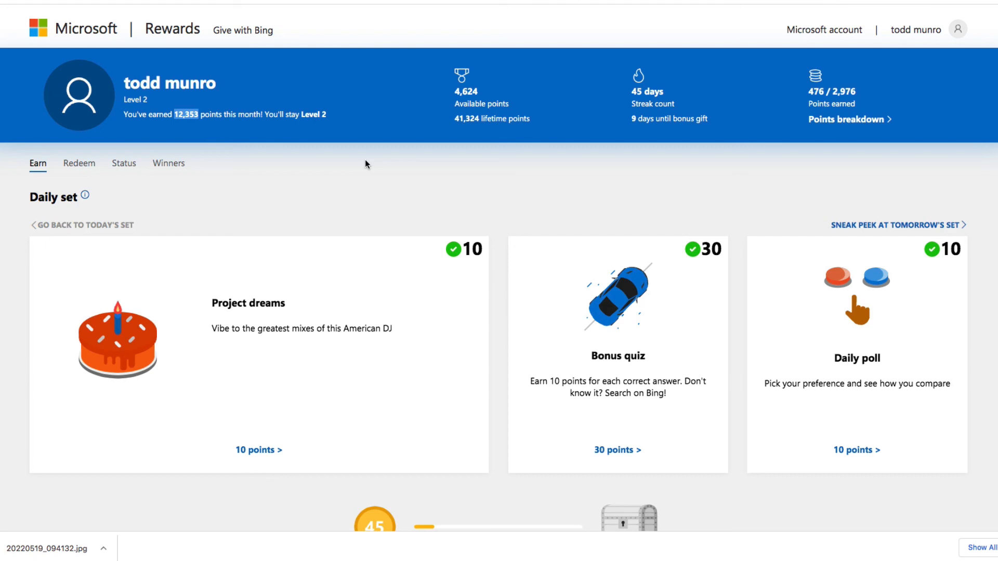
Review the Rewards dashboard showing 4,624 points, 45-day streak and completed daily set
{"action": "scroll", "scroll_direction": "down", "scroll_amount": 3}
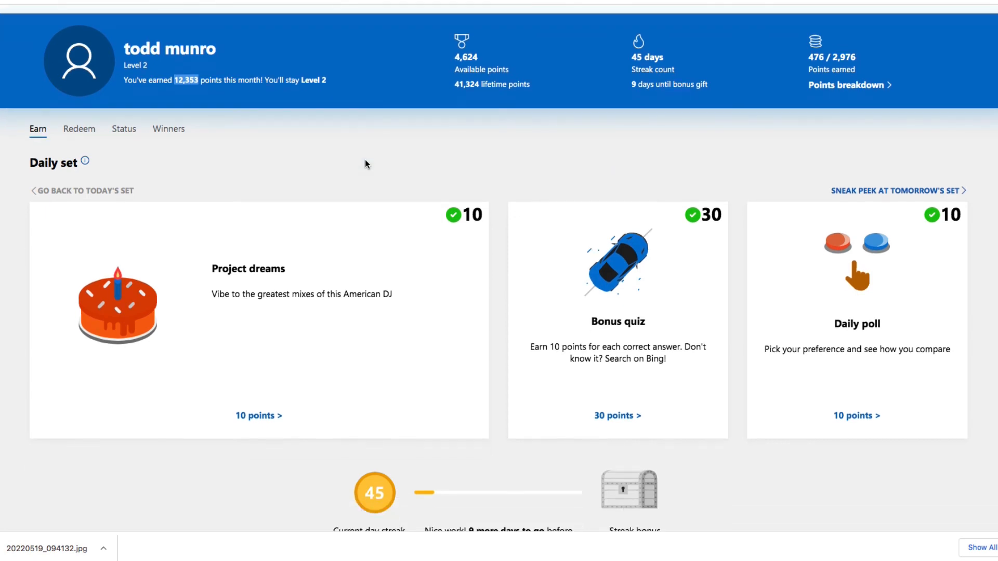
{"action": "scroll", "scroll_direction": "up", "scroll_amount": 3}
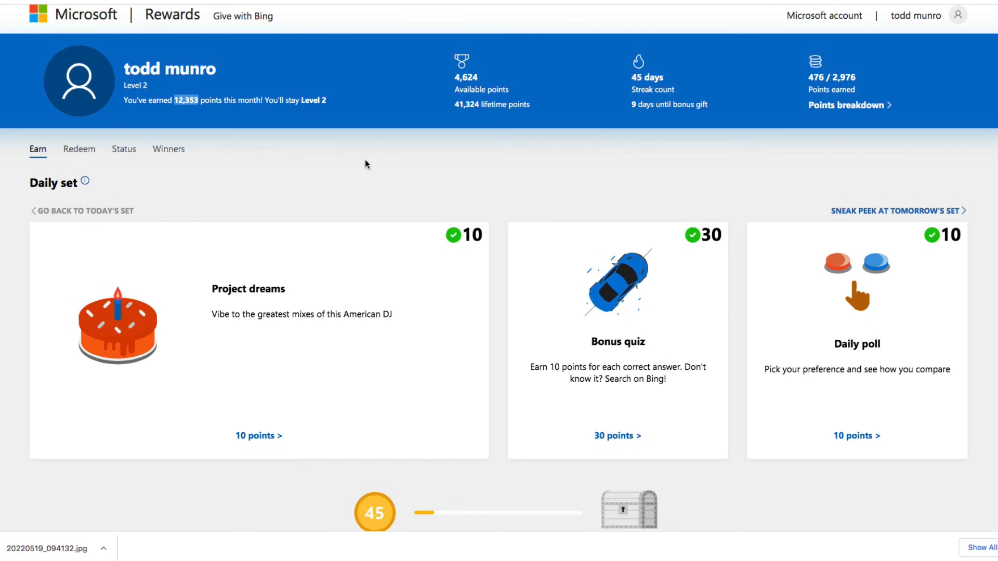